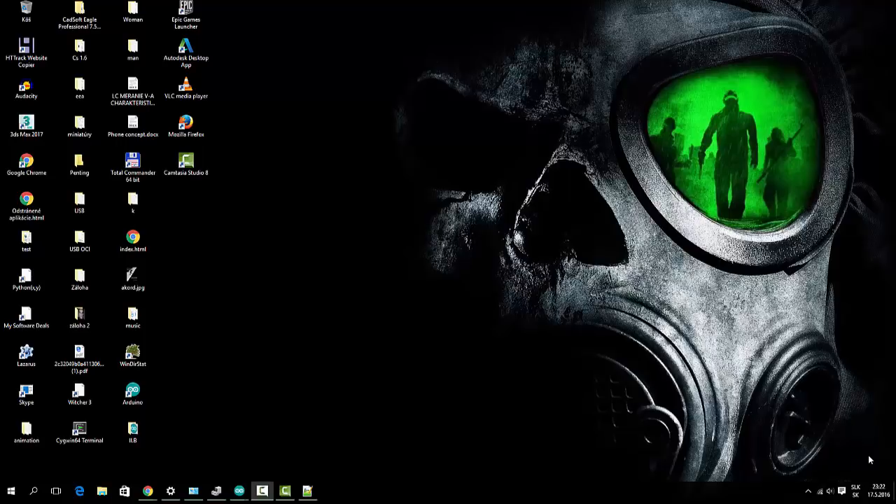
mouse_move(549, 319)
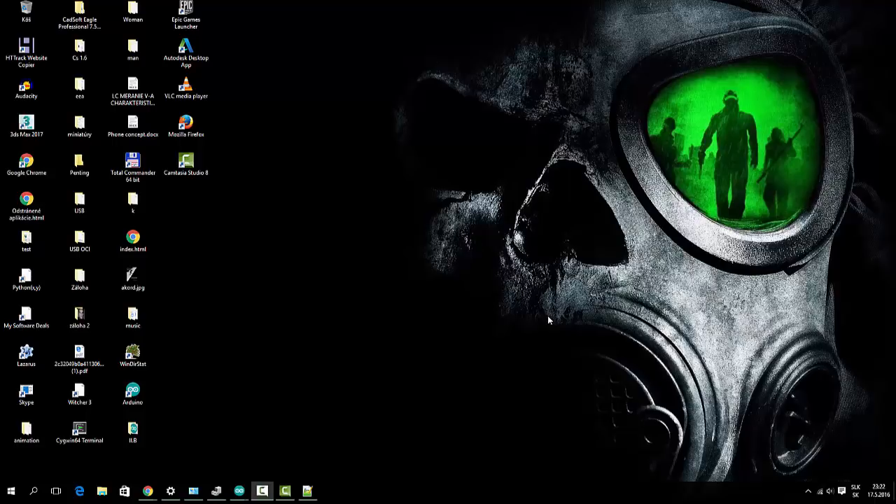
mouse_move(544, 316)
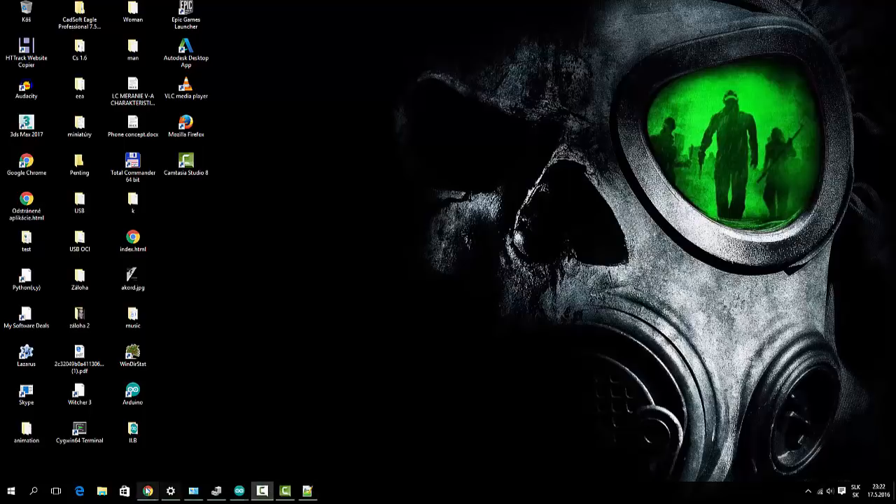
Maximize Chrome and scroll through the ELEKTROMERANIE Wix site pages
click(147, 490)
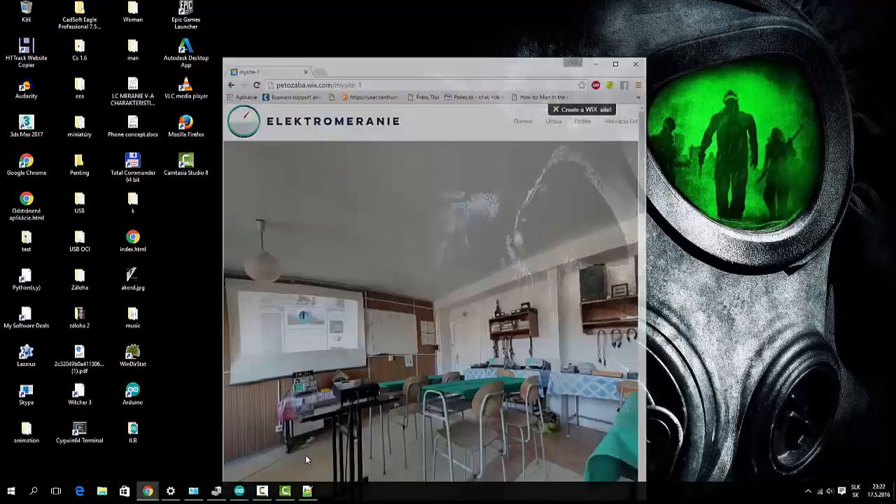
click(615, 65)
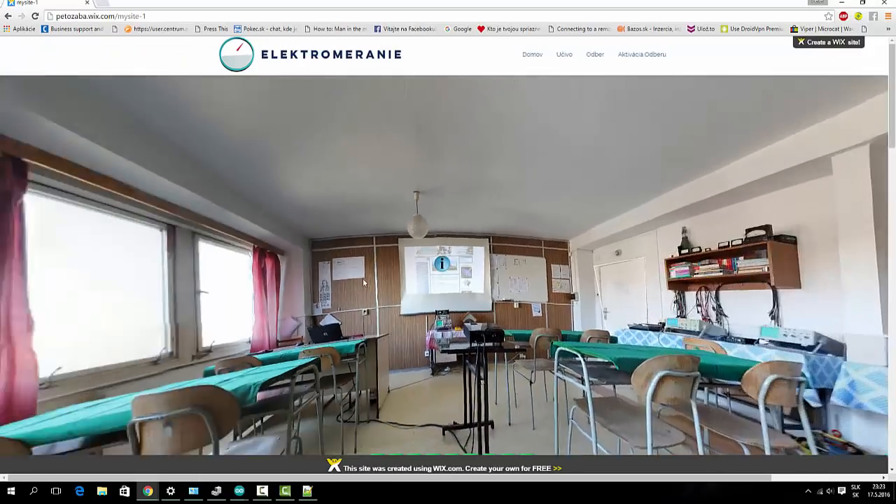
scroll(down, 3)
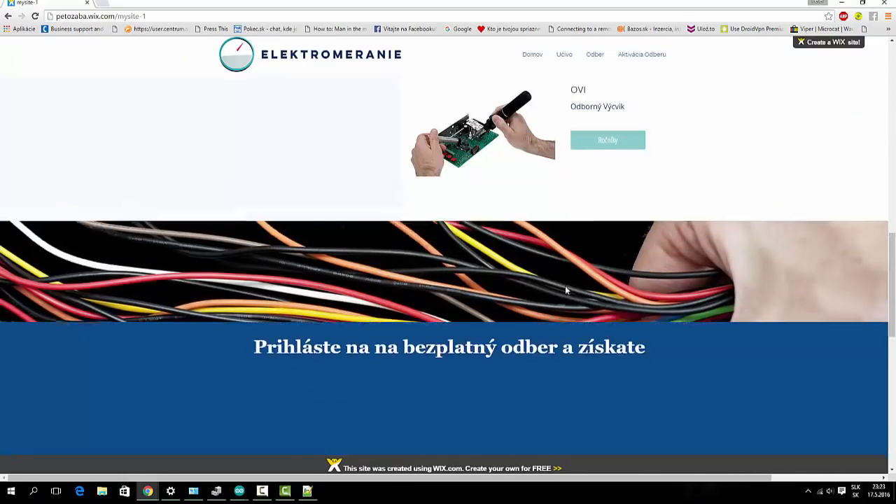
scroll(down, 3)
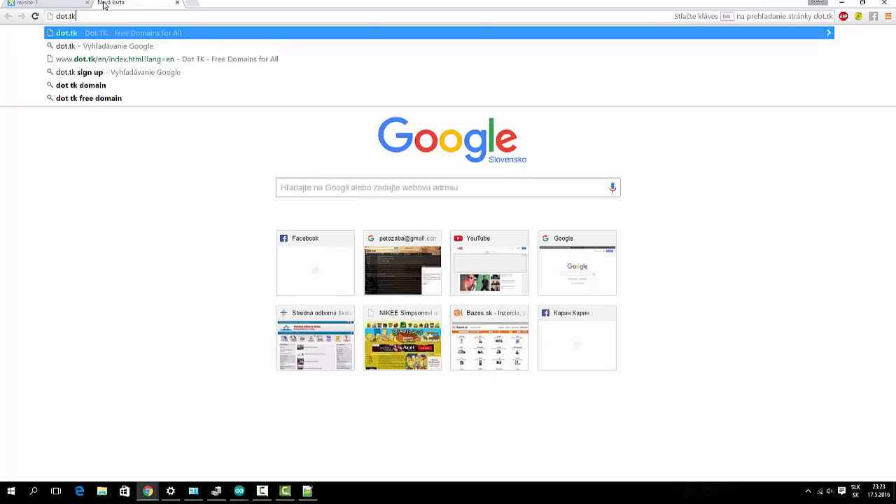
Go to dot.tk and enter elektromeranie as the desired free .TK domain name
click(66, 32)
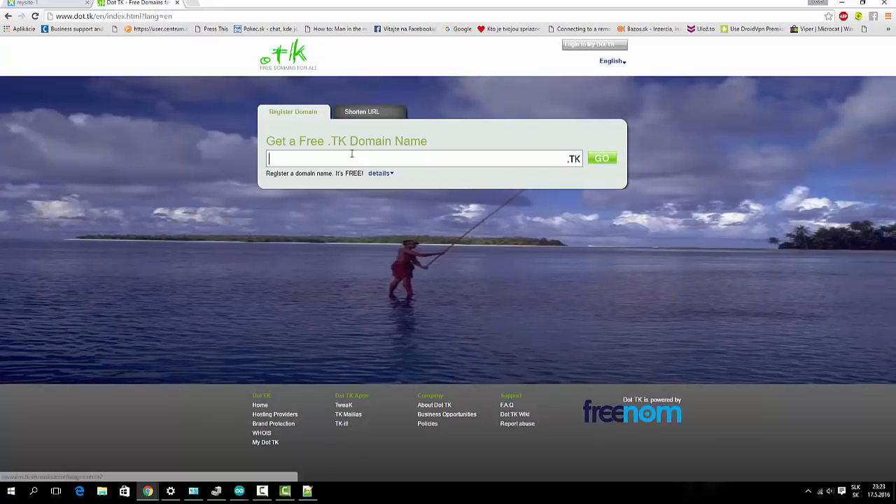
mouse_move(373, 149)
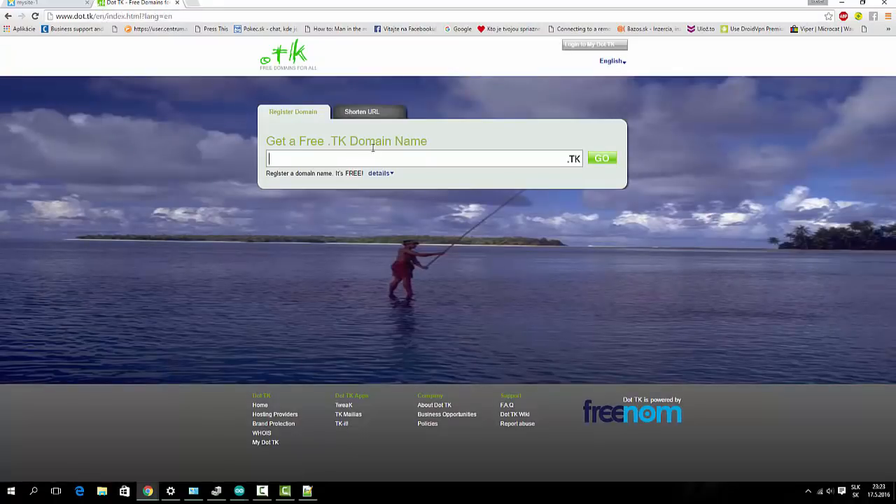
text(elektr)
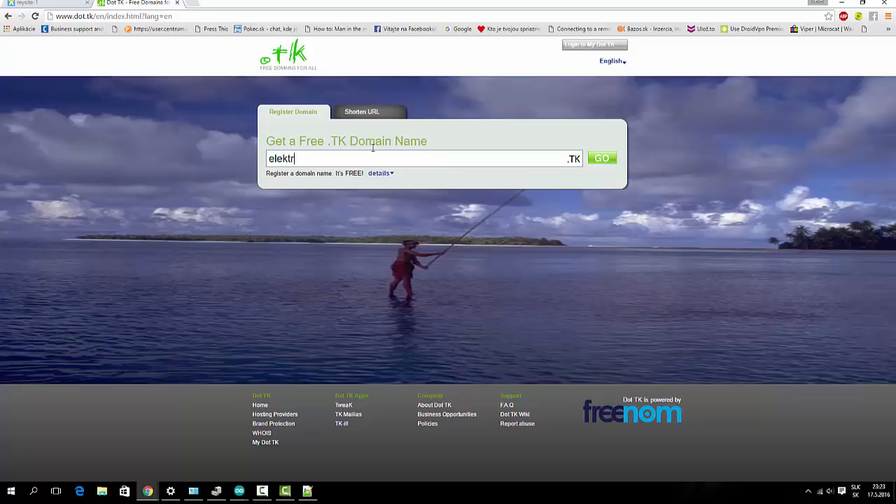
text(omern)
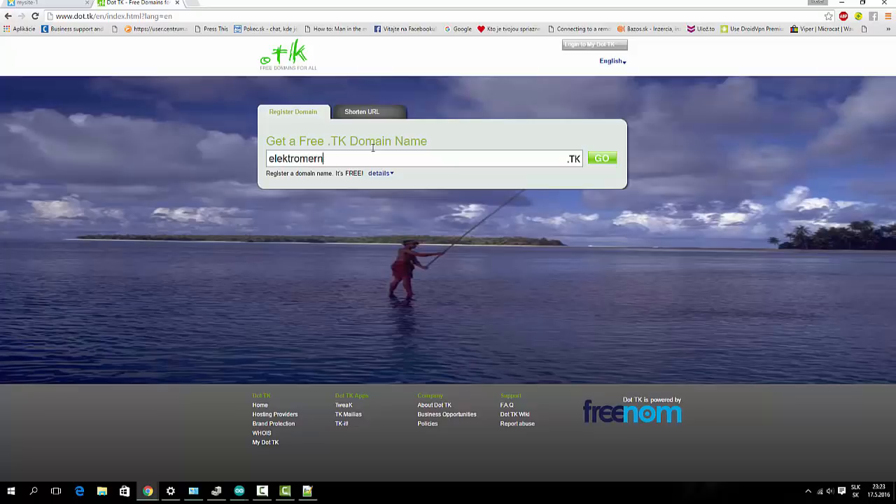
text(anie)
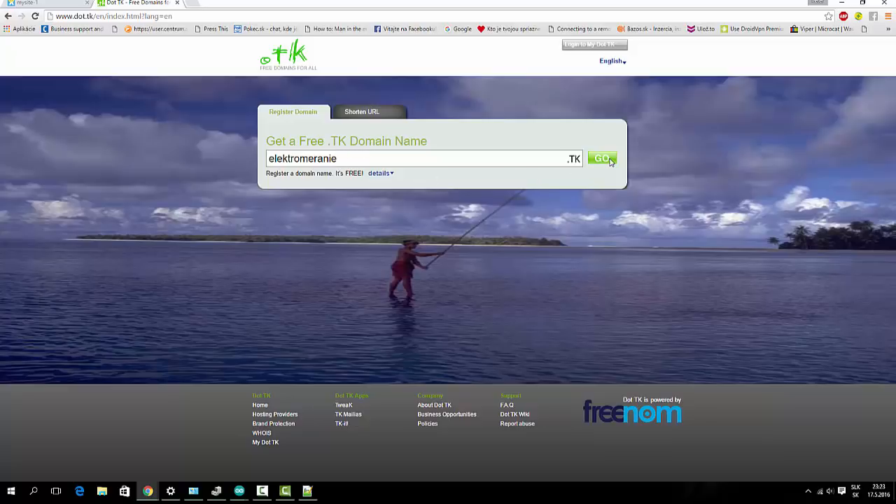
Check ELEKTROMERANIE.TK availability and grab the Wix site URL from the other tab
click(602, 158)
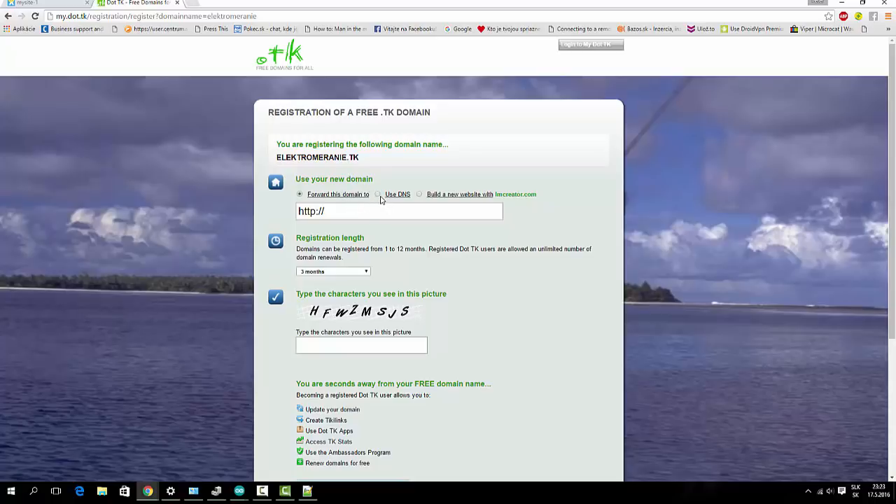
mouse_move(345, 199)
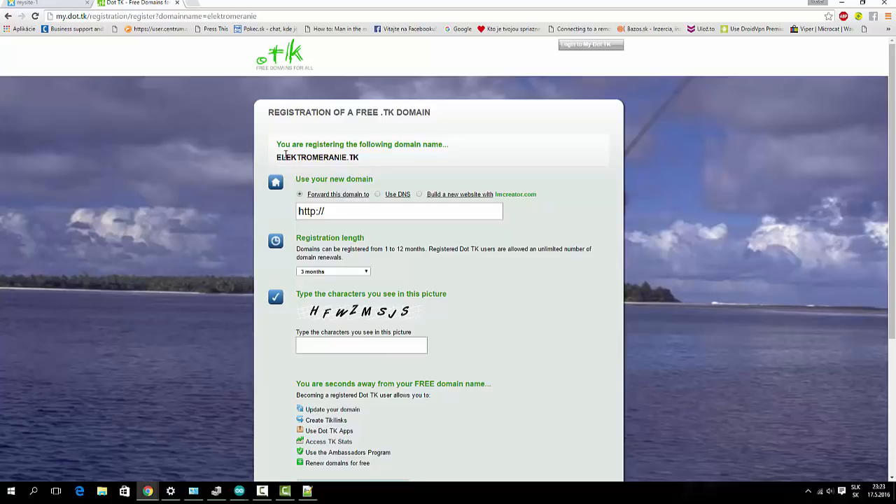
mouse_move(69, 33)
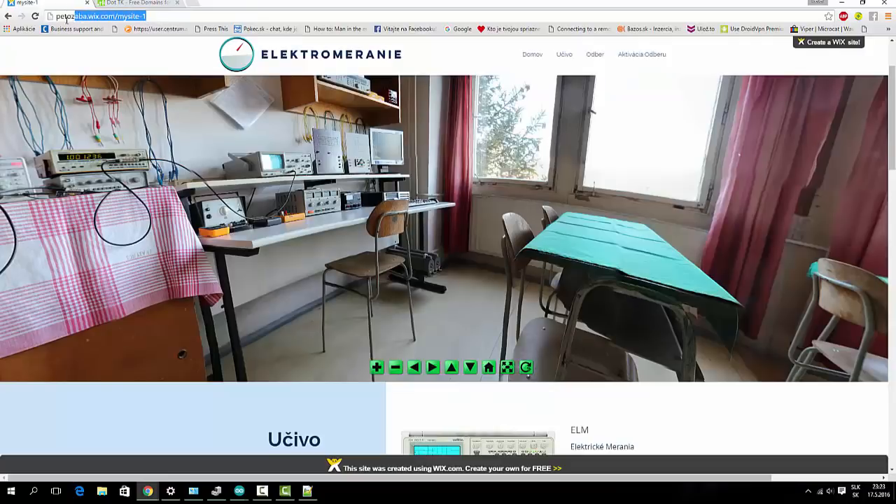
click(100, 17)
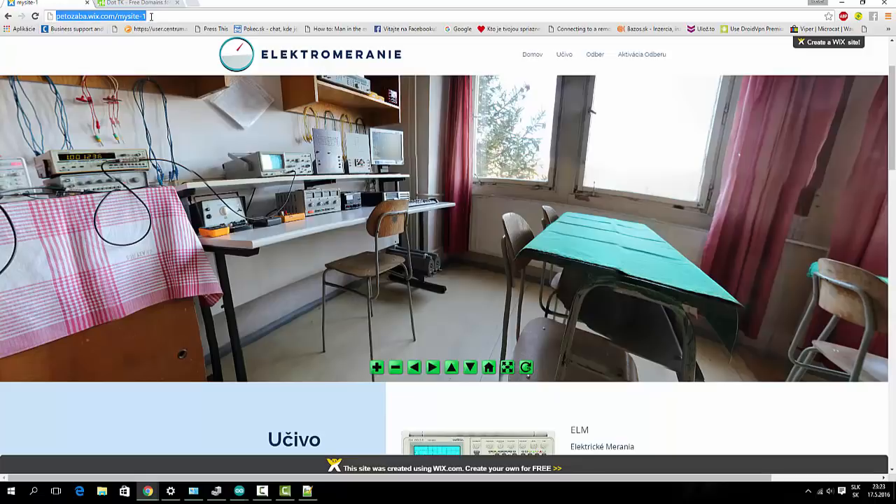
click(137, 3)
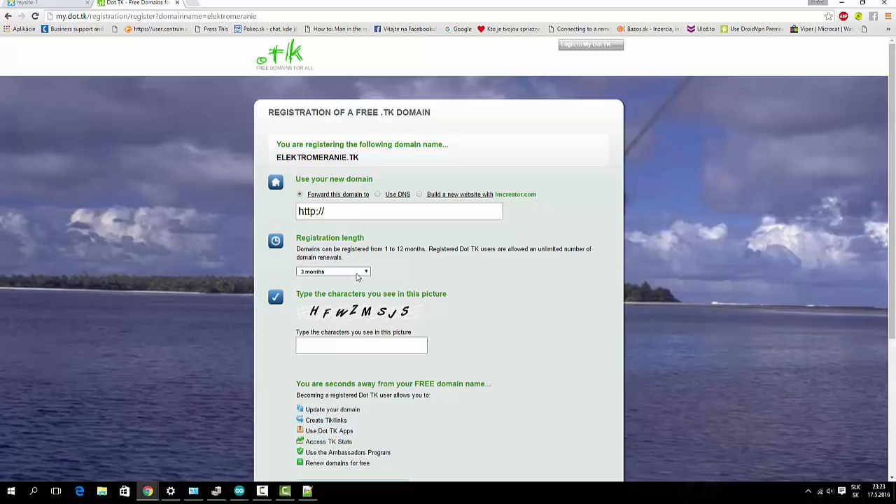
Set registration length to 12 months and enter the verification characters hfwzms
click(333, 272)
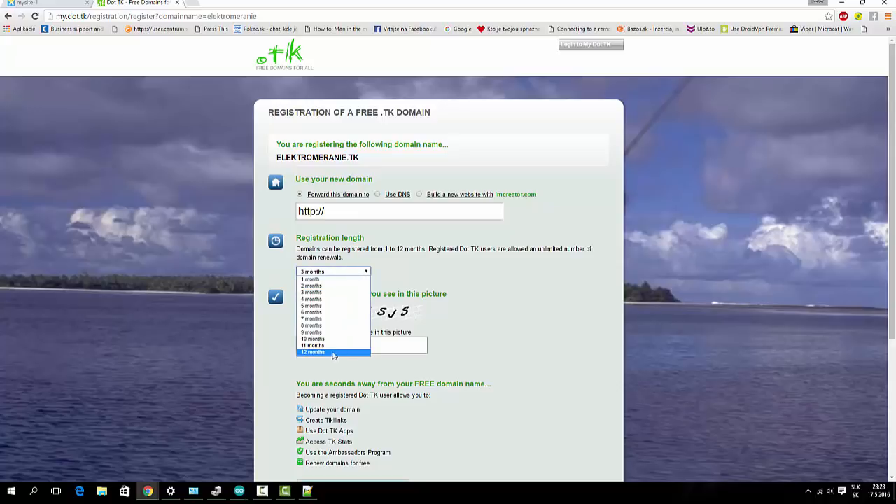
click(314, 351)
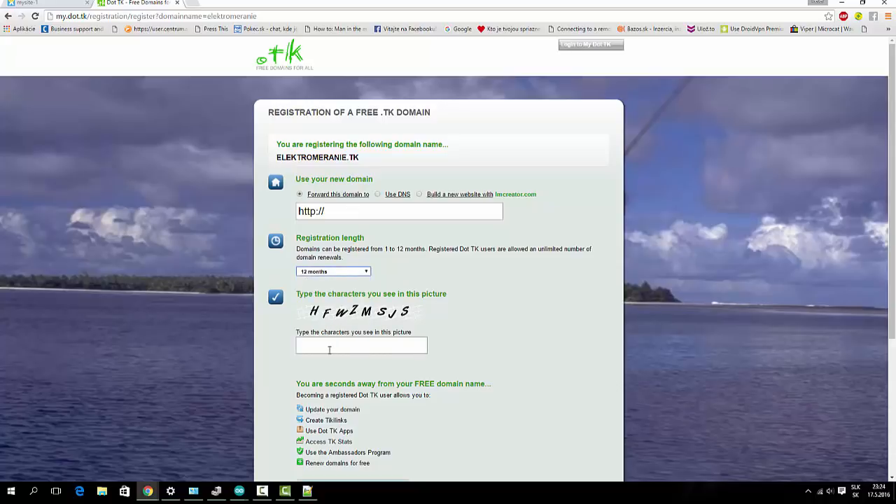
click(361, 345)
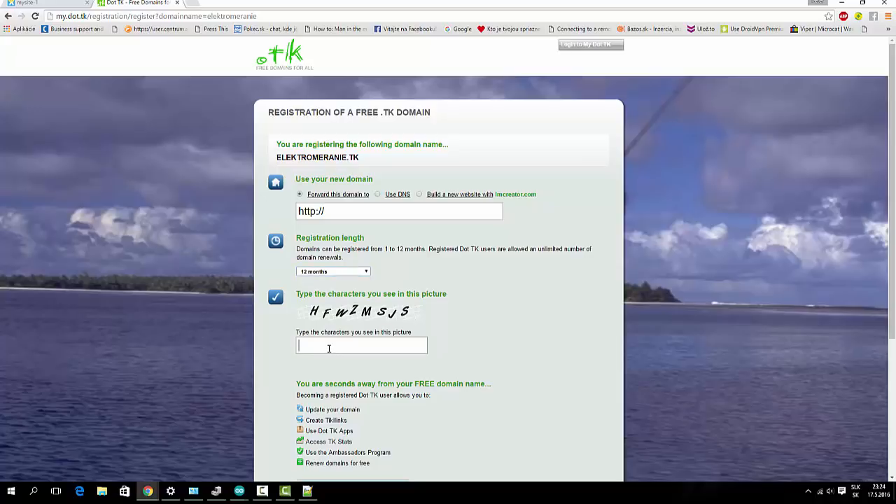
text(hf)
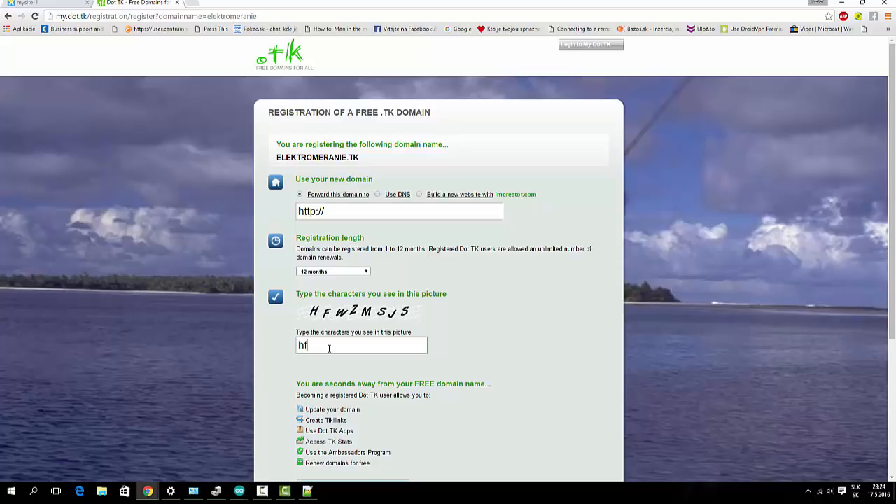
text(wz)
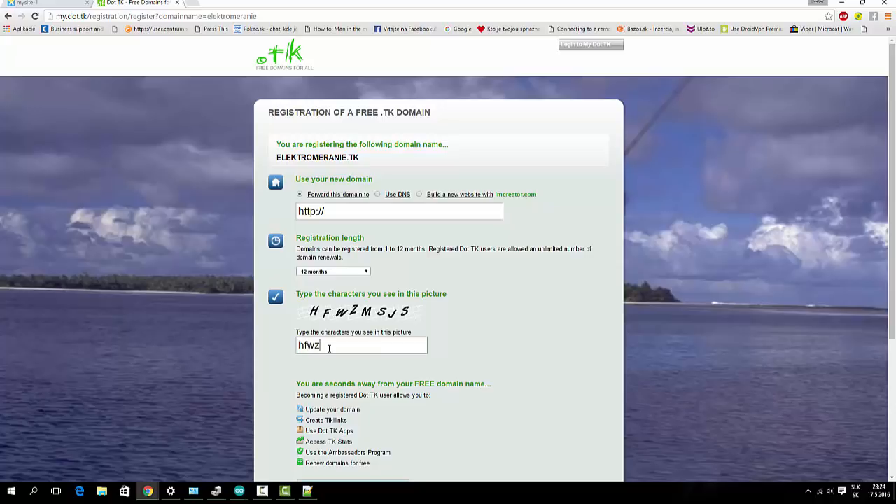
text(msjs)
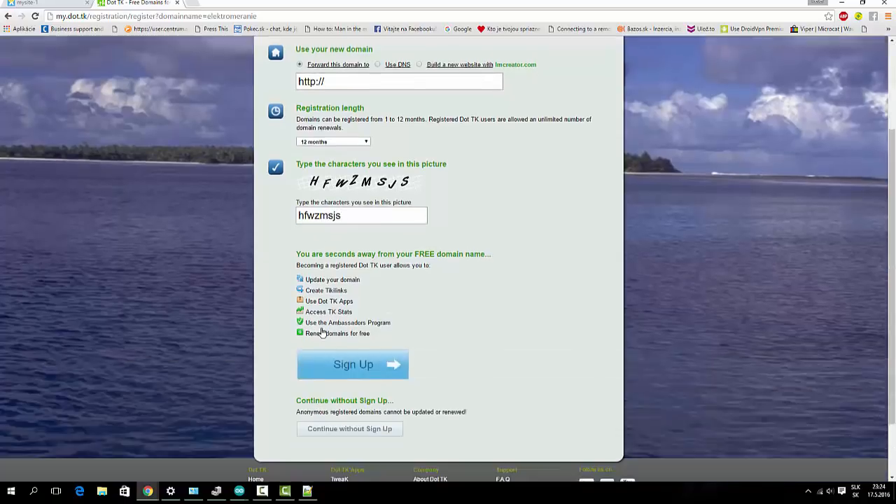
Scroll down the Dot TK form to the sign-up and continue-without-sign-up options
scroll(down, 3)
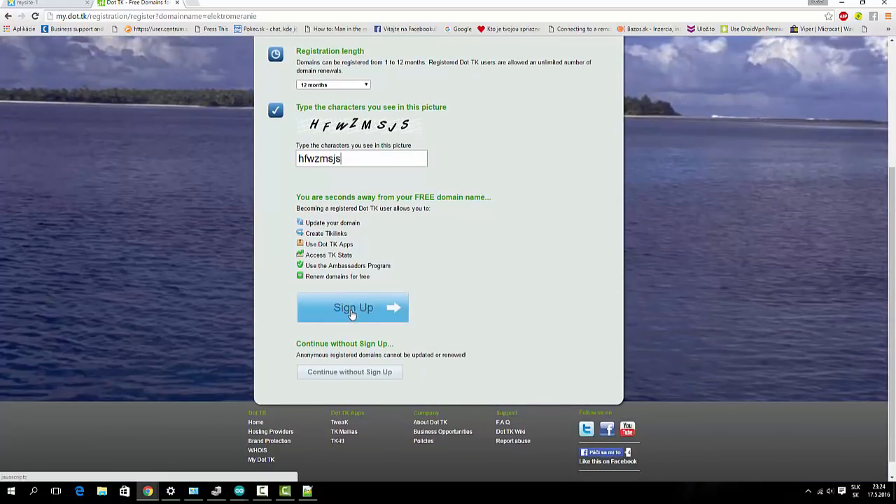
mouse_move(371, 373)
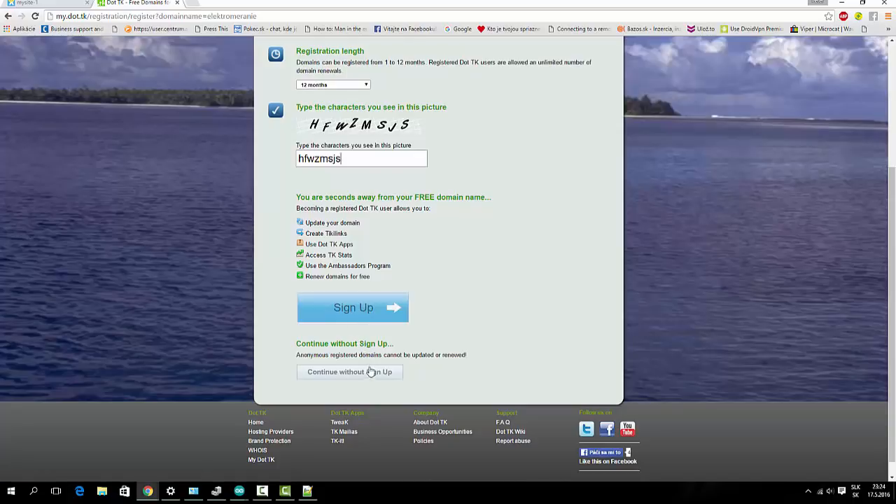
mouse_move(371, 372)
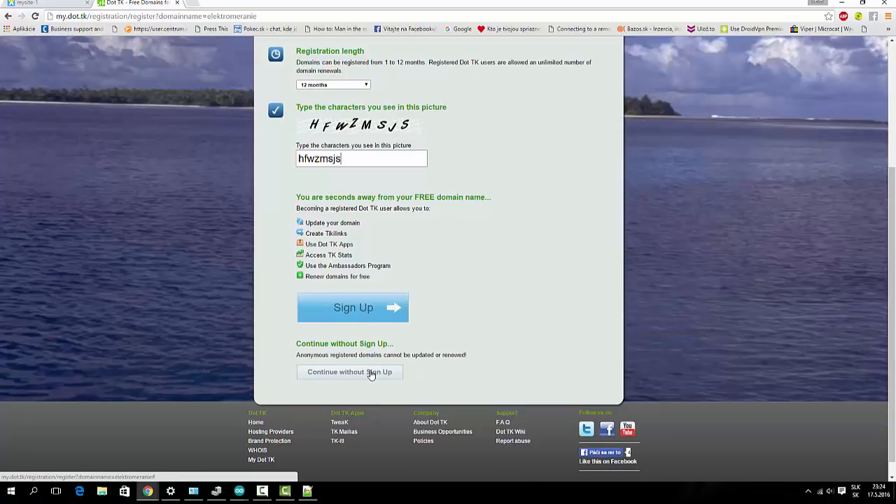
scroll(down, 3)
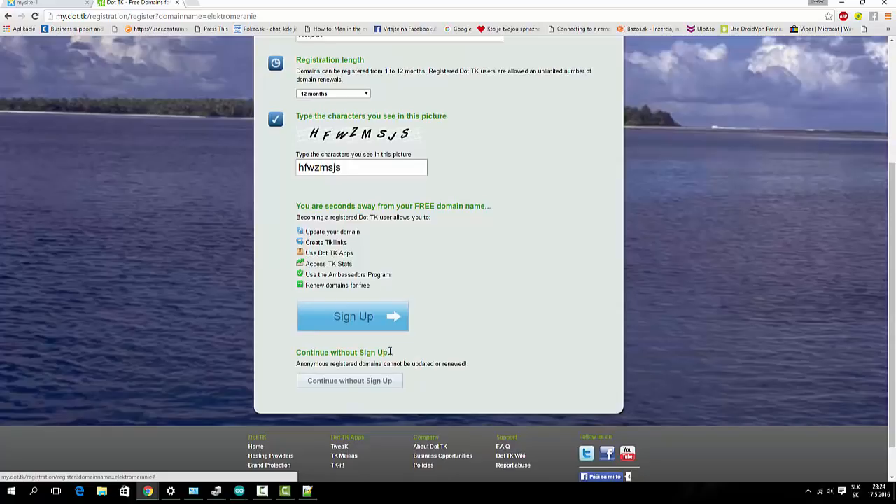
mouse_move(362, 384)
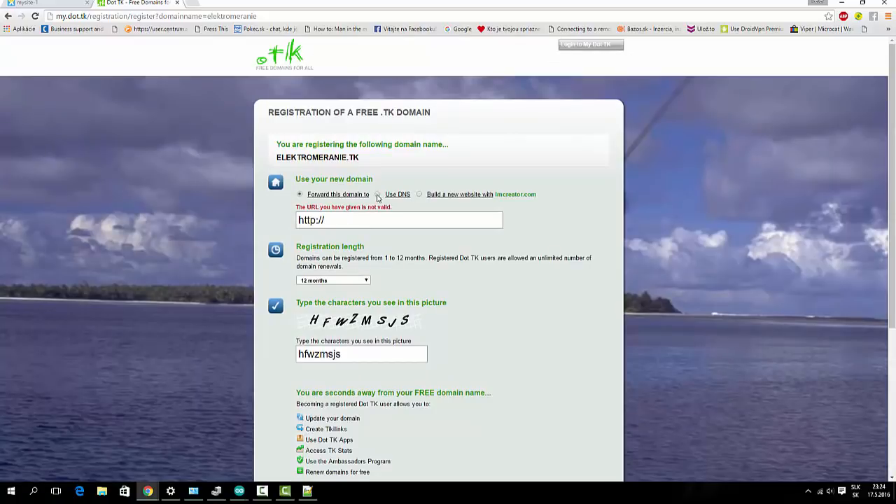
click(378, 193)
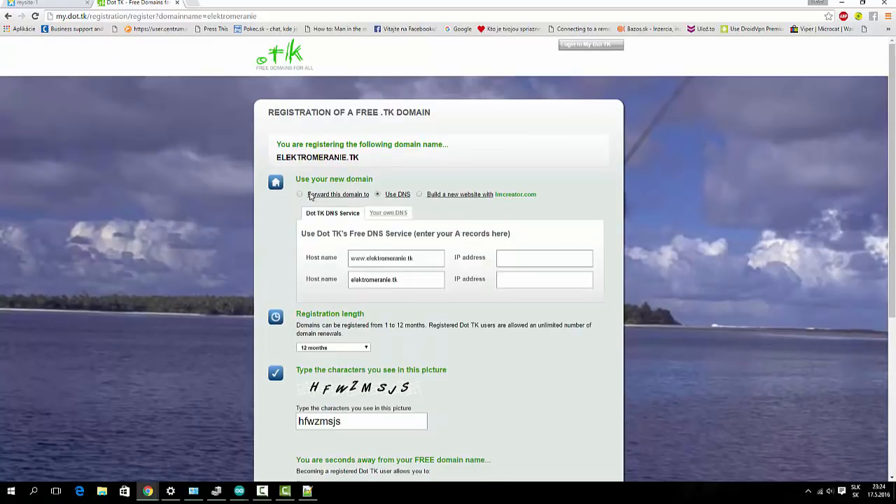
click(299, 193)
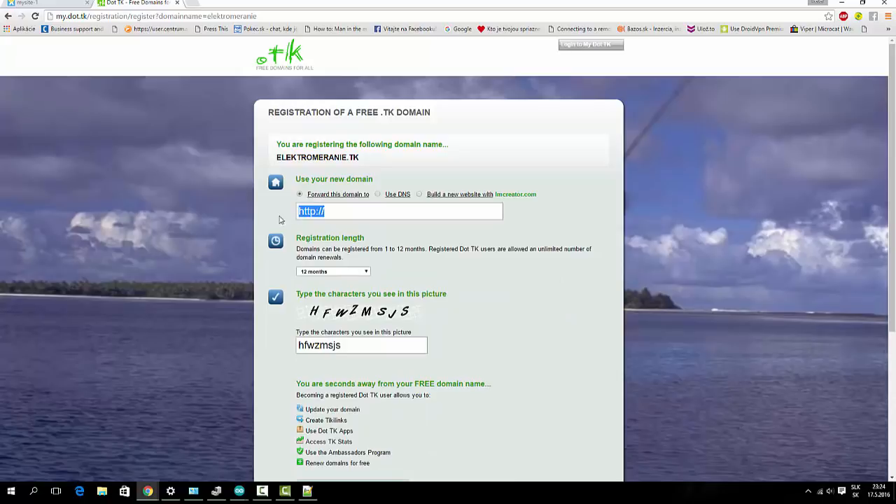
click(399, 211)
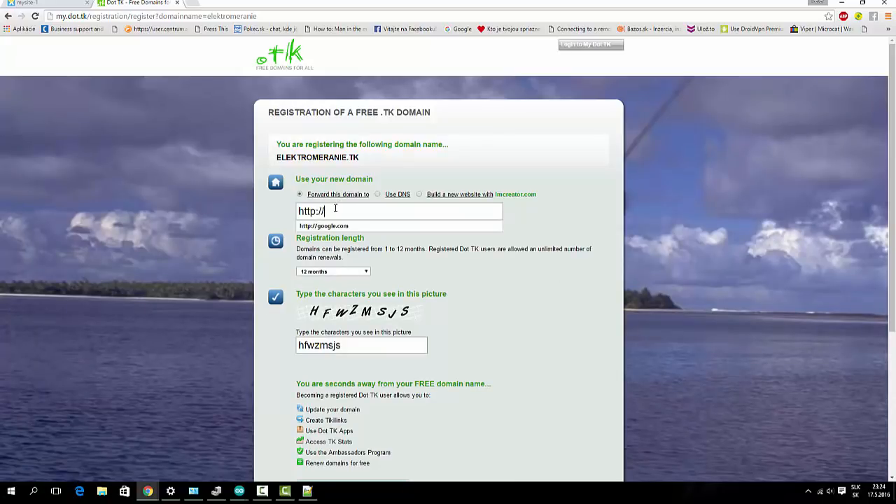
click(324, 226)
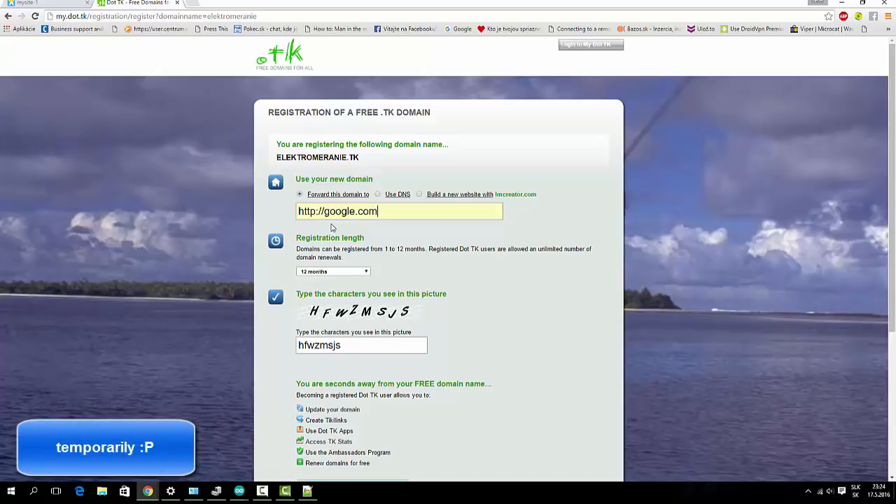
scroll(down, 3)
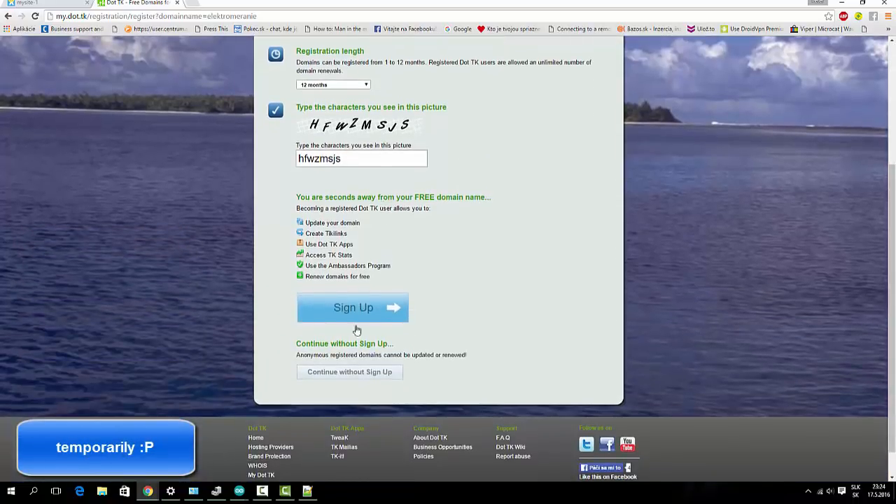
mouse_move(363, 378)
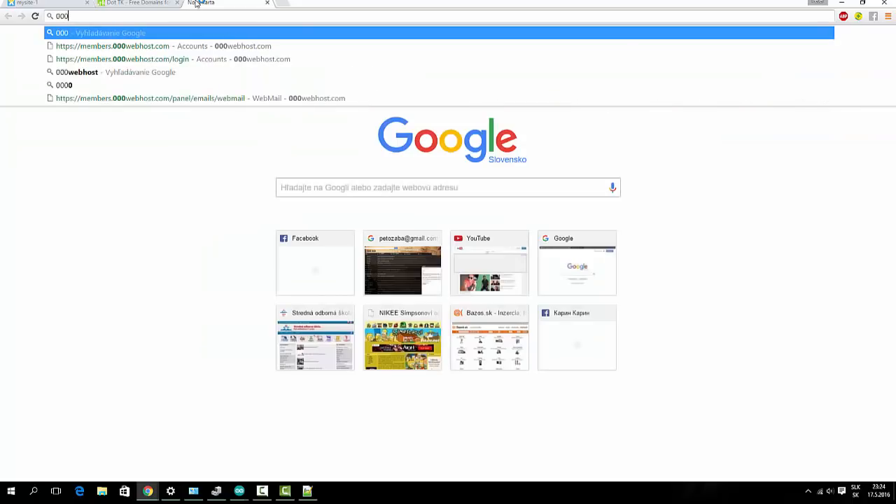
Navigate to 000webhost.com and open the free hosting sign-up form
text(web)
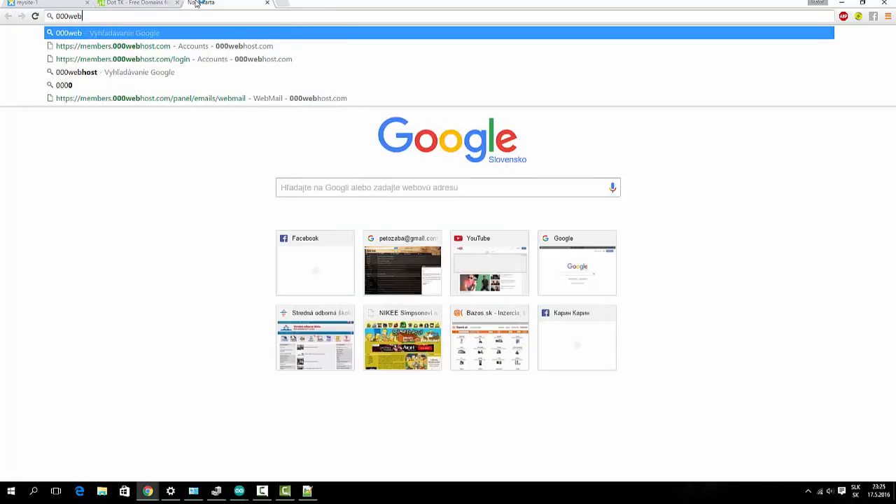
text(host.com)
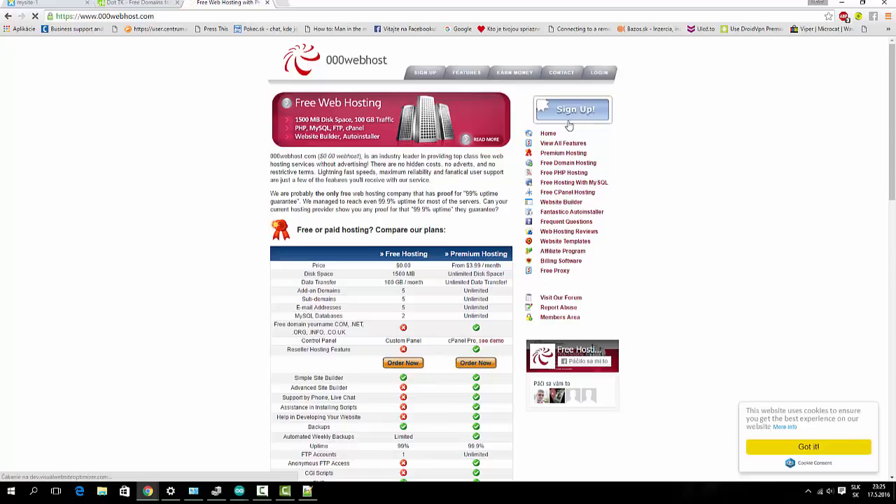
click(573, 109)
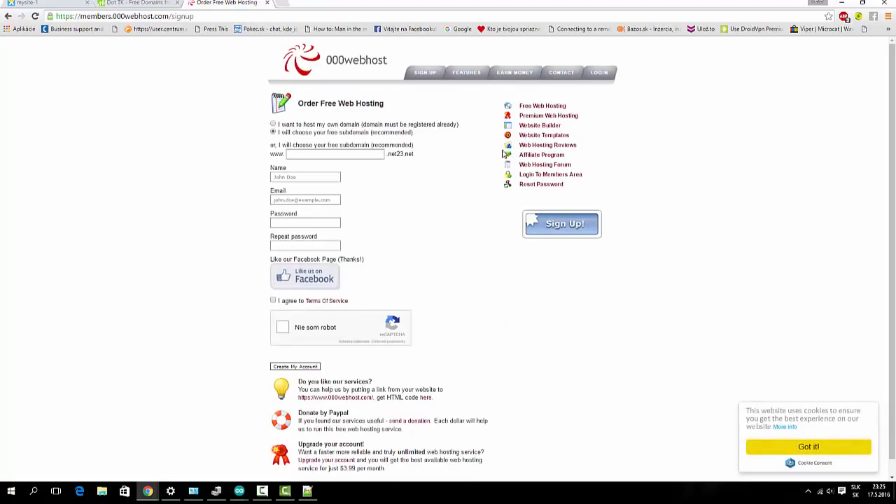
mouse_move(425, 73)
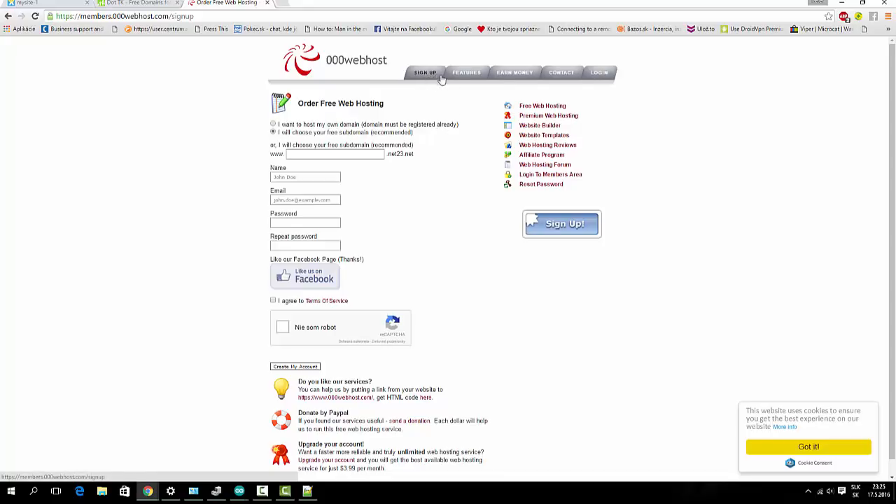
Log into 000webhost with the petr... email to reach the account list
click(599, 73)
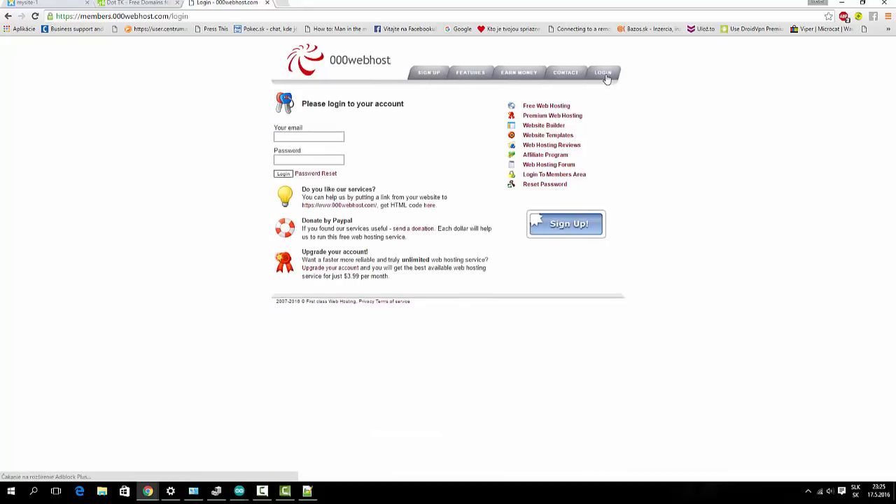
text(petr)
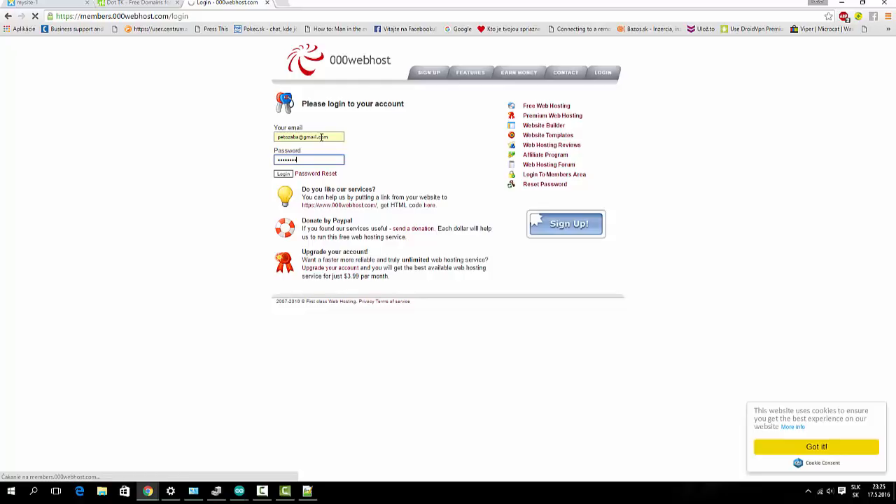
click(283, 174)
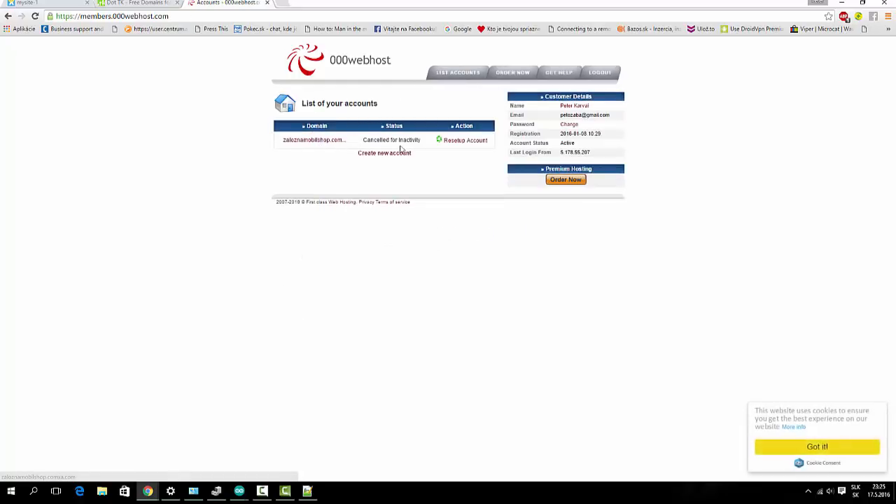
Start a new order hosting own domain ELEKTROMERANIE.TK and enter the password twice
click(384, 153)
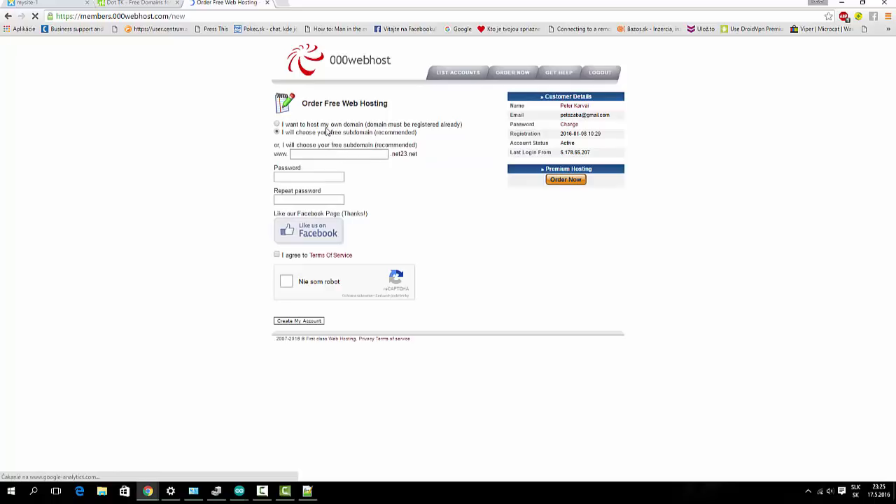
click(278, 124)
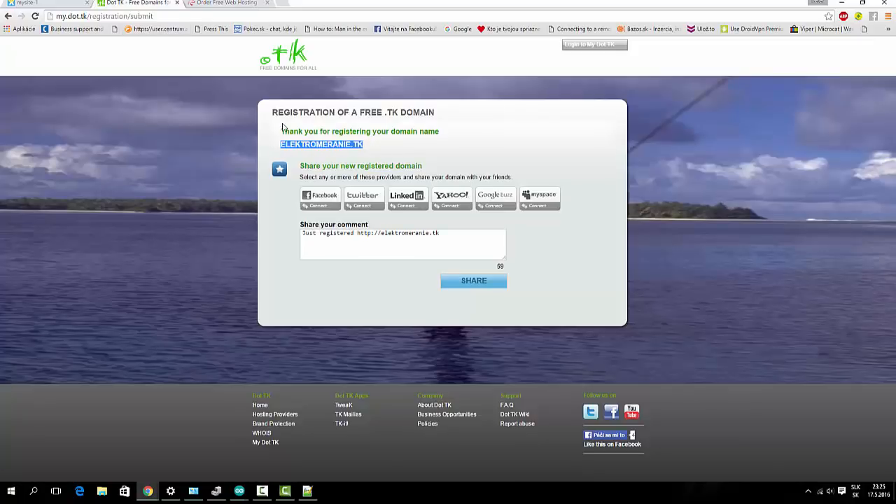
click(224, 3)
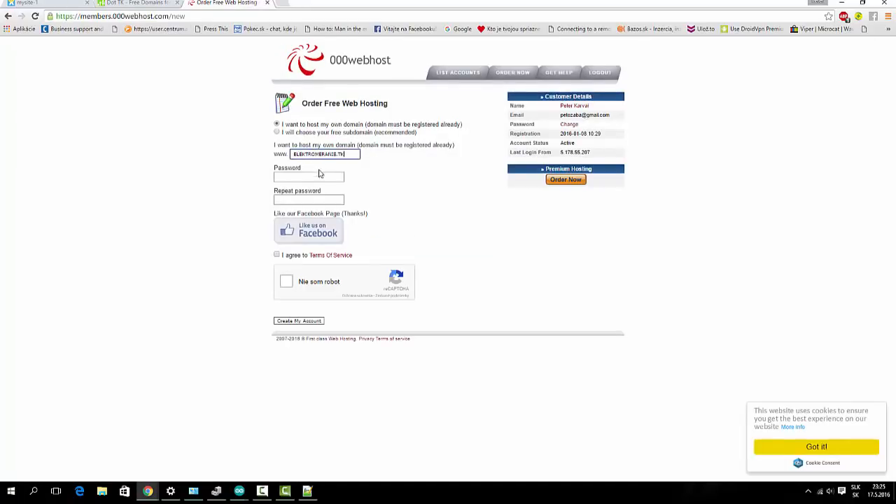
click(308, 176)
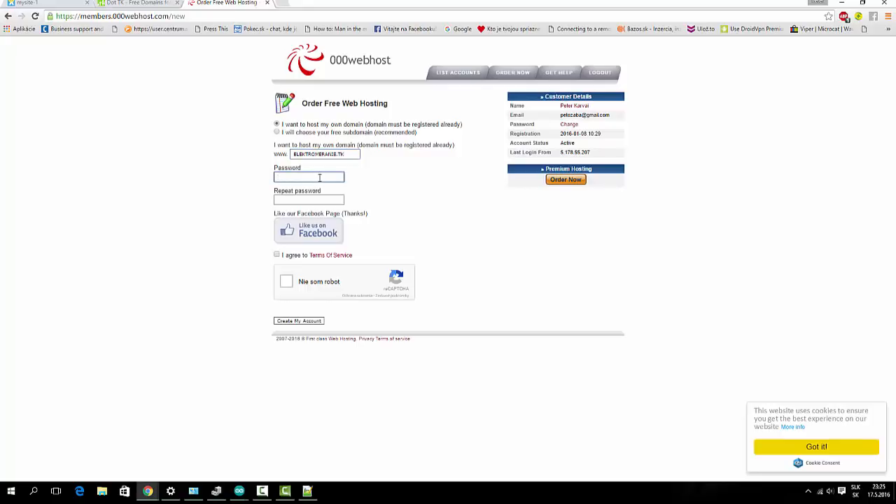
text(password)
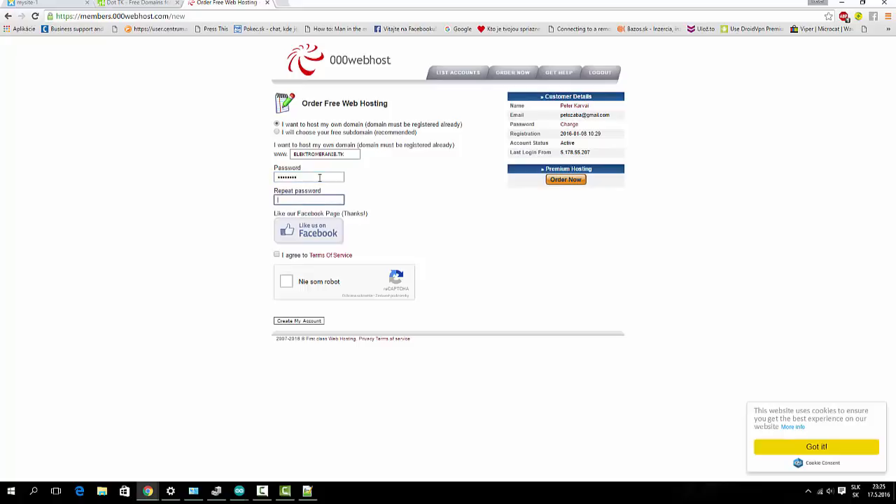
text(••••)
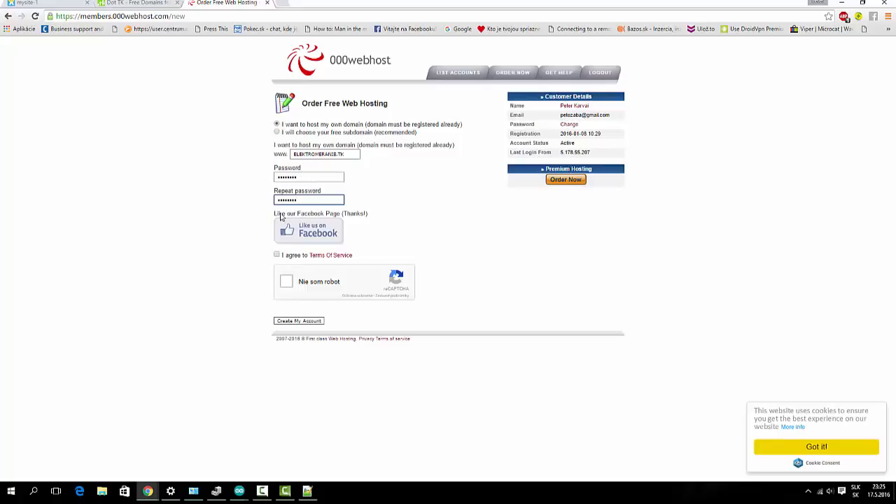
Agree to the terms, pass the robot check and submit Create My Account
click(278, 255)
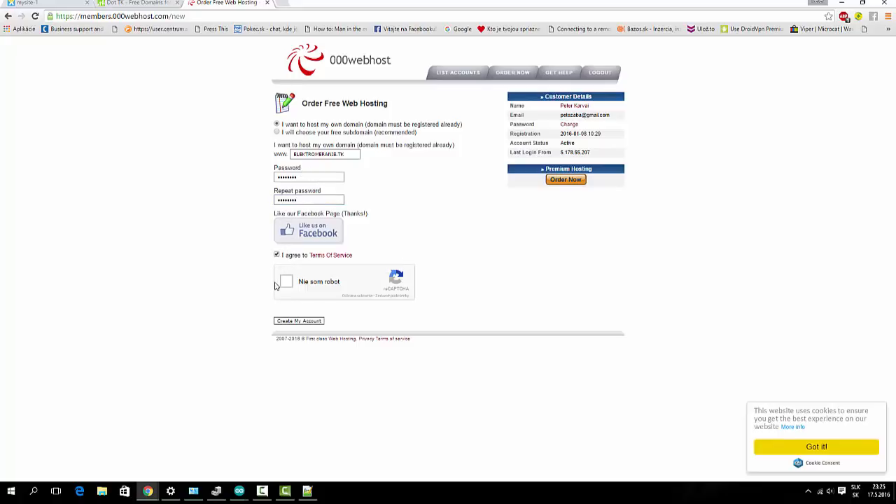
click(286, 280)
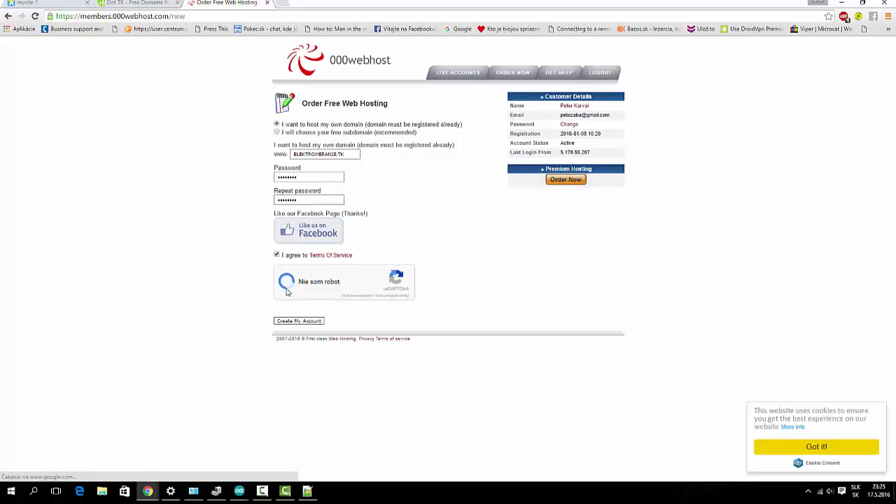
click(300, 321)
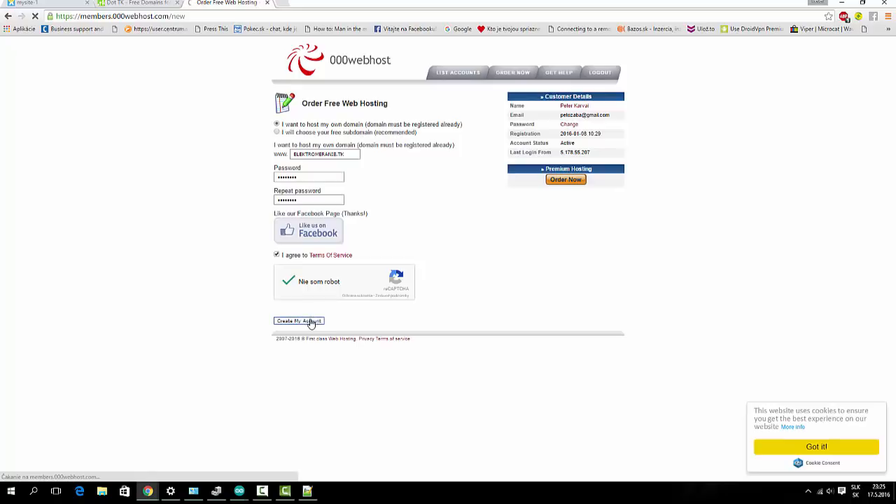
Refresh status until elektromeranie.tk is Active and enter its CPanel
click(300, 321)
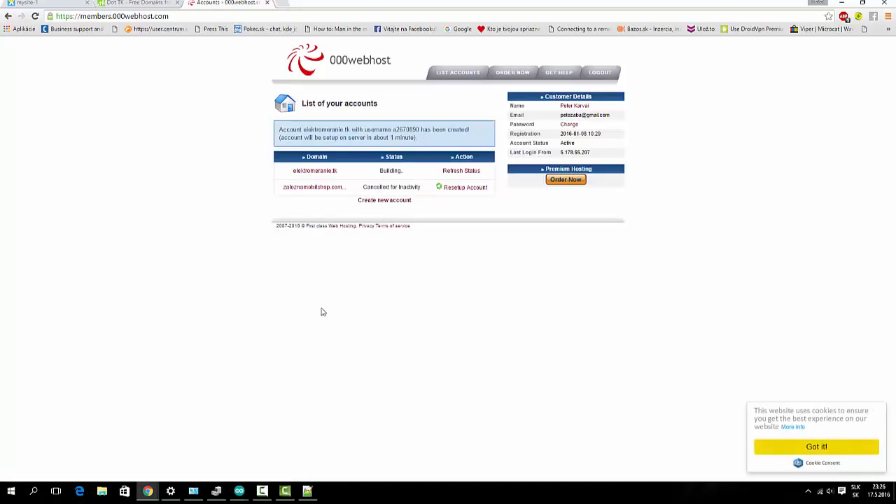
mouse_move(465, 188)
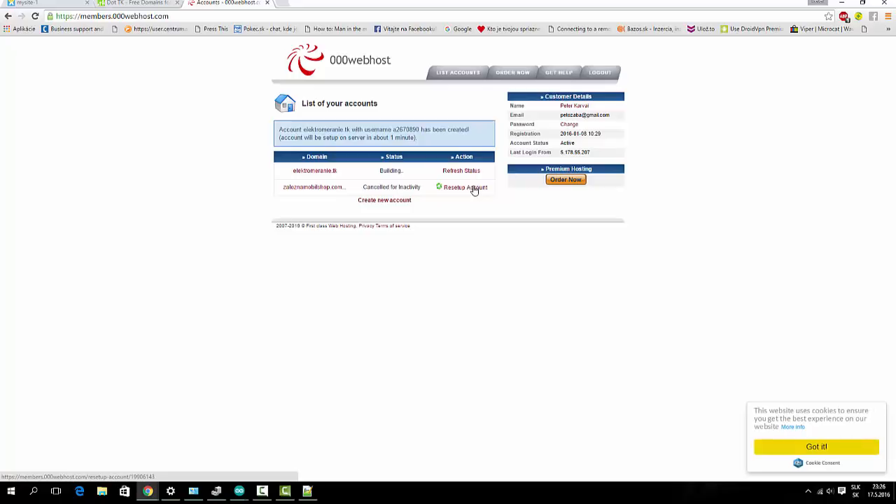
mouse_move(471, 173)
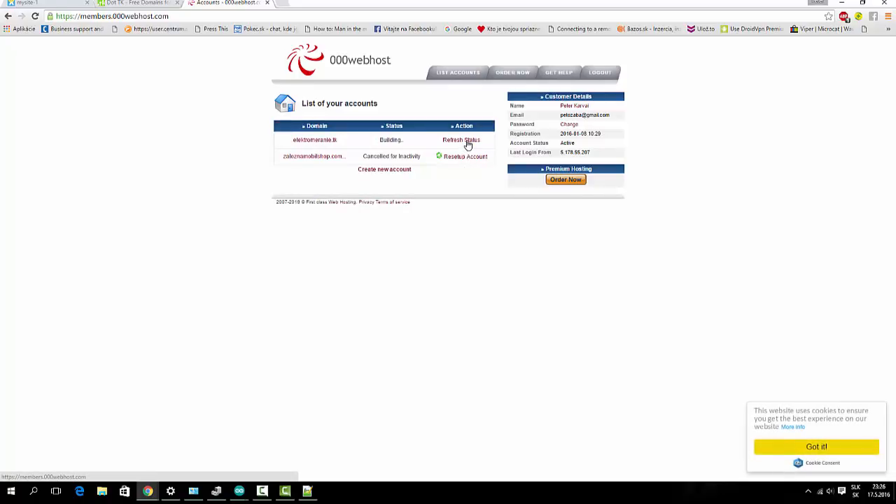
mouse_move(465, 153)
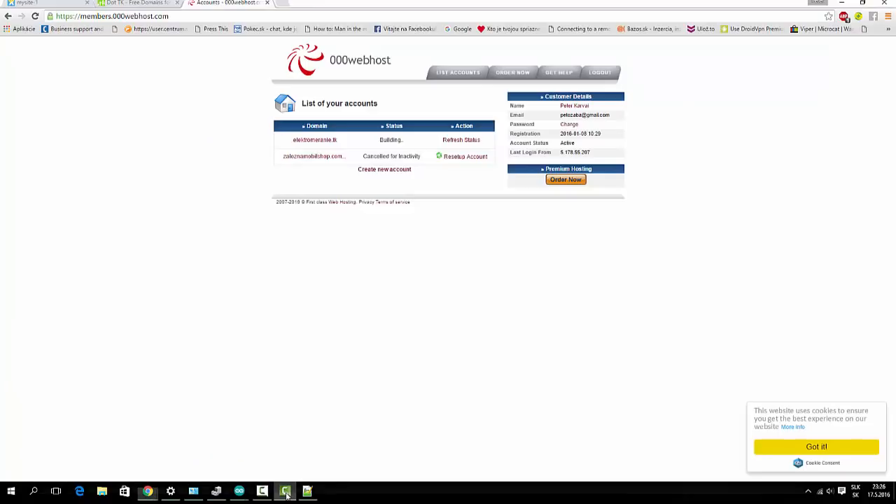
click(286, 490)
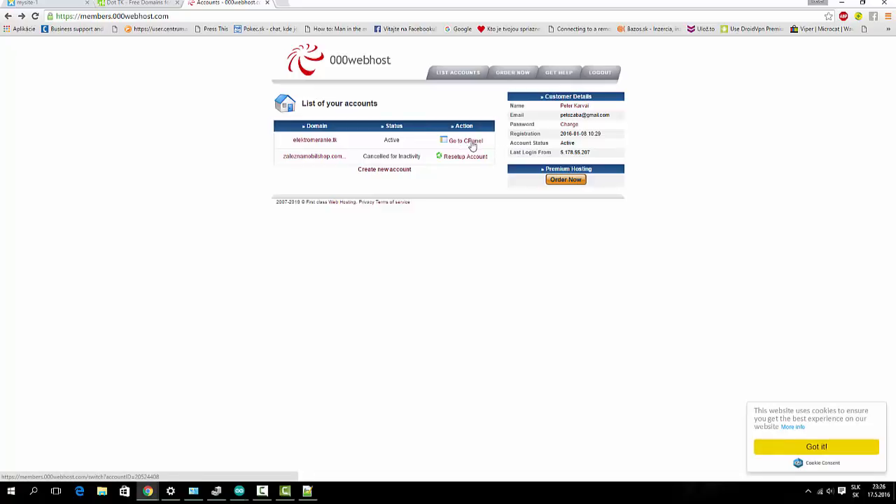
click(465, 140)
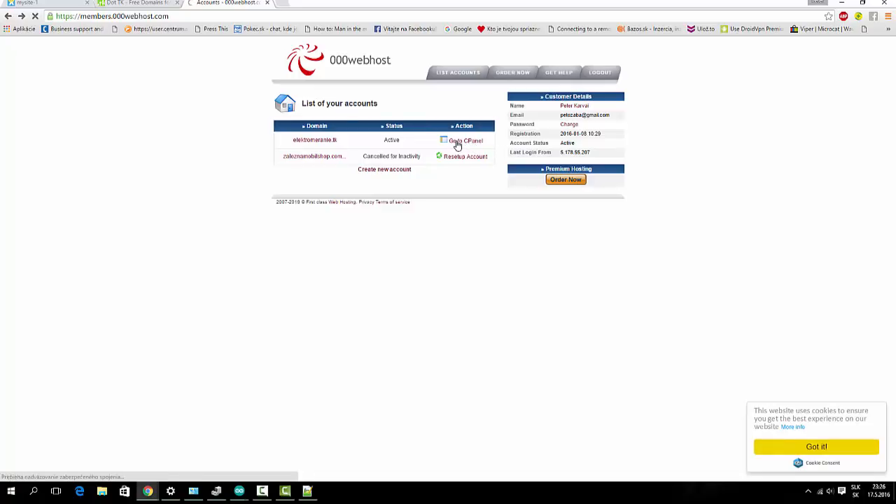
click(465, 140)
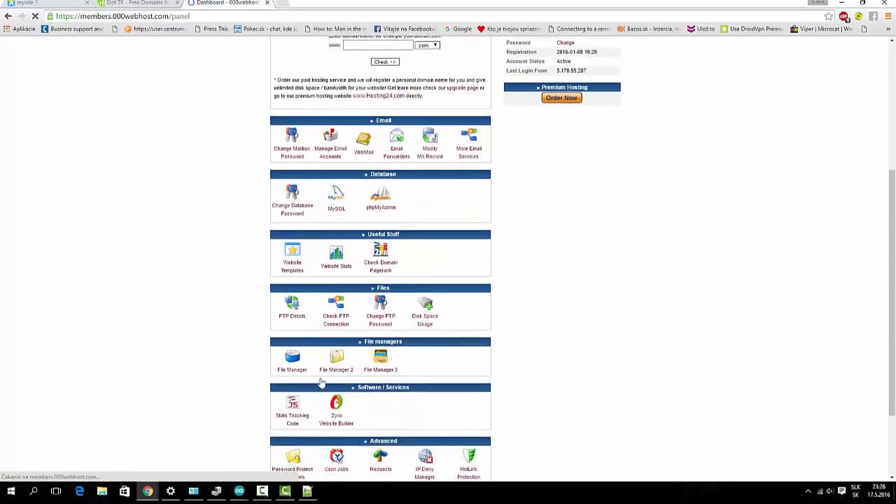
scroll(down, 3)
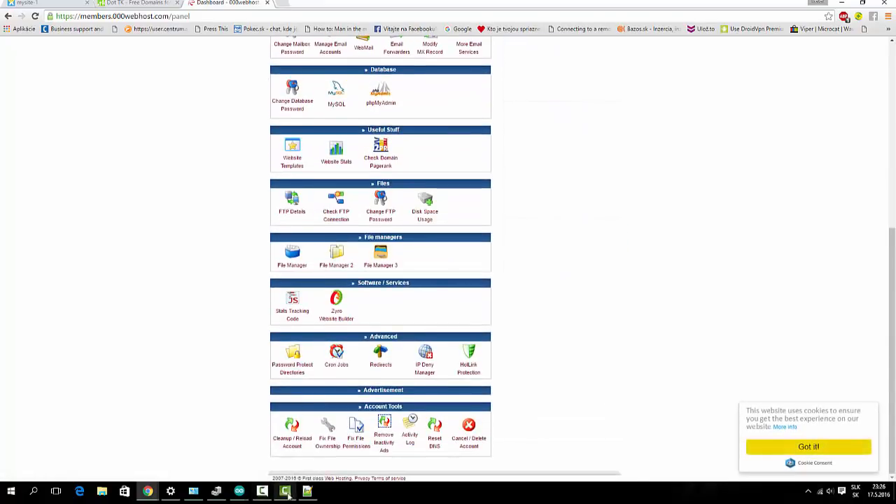
click(307, 490)
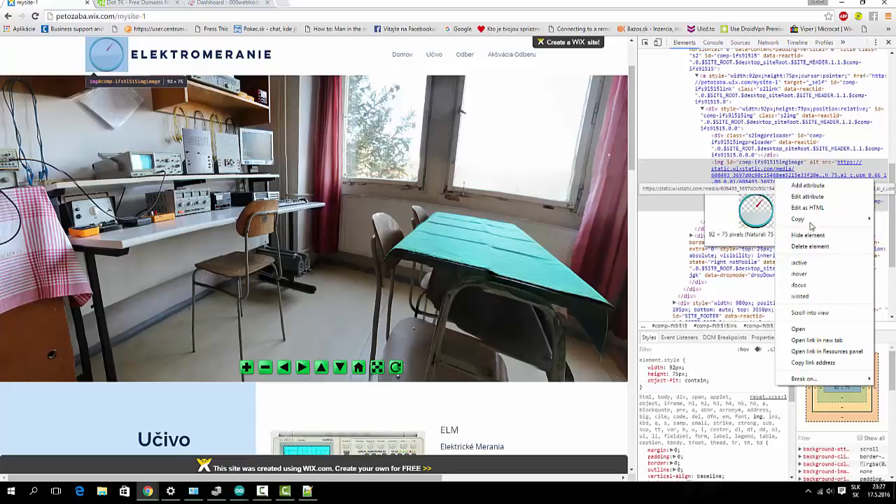
mouse_move(798, 218)
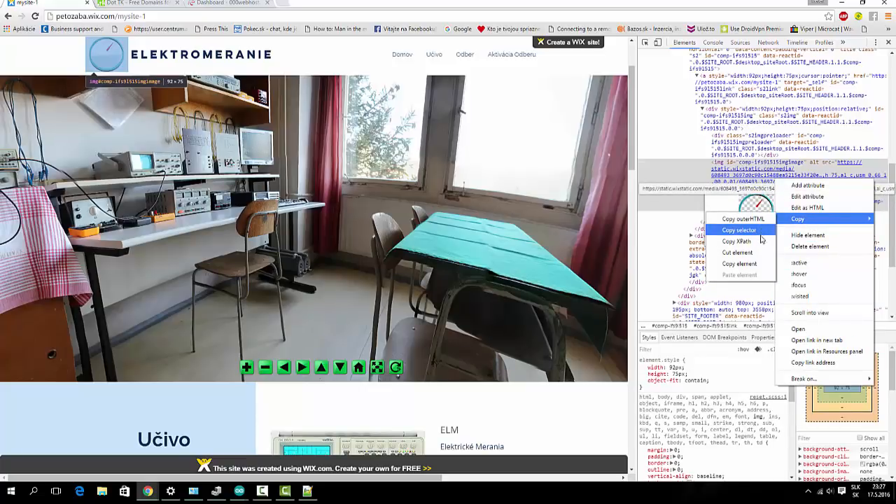
Copy the Wix page element's outerHTML from DevTools
click(736, 230)
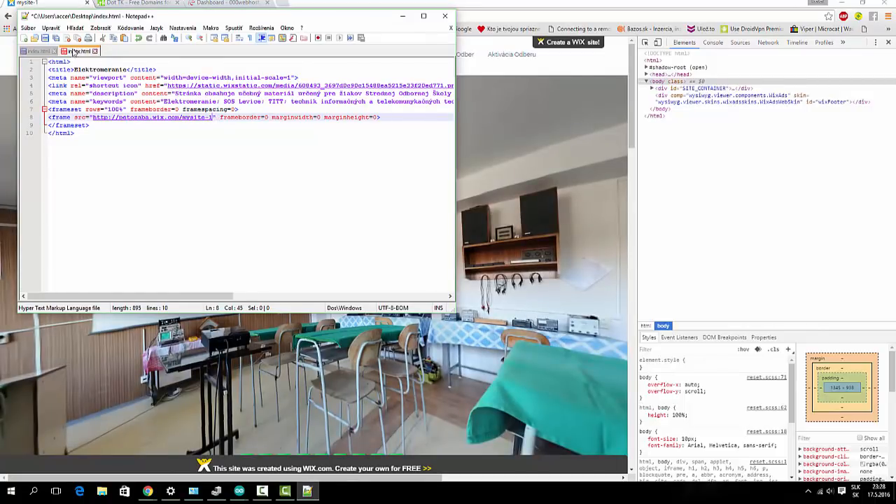
Maximize the Notepad++ editor, then return to the 000webhost hosting dashboard
click(28, 28)
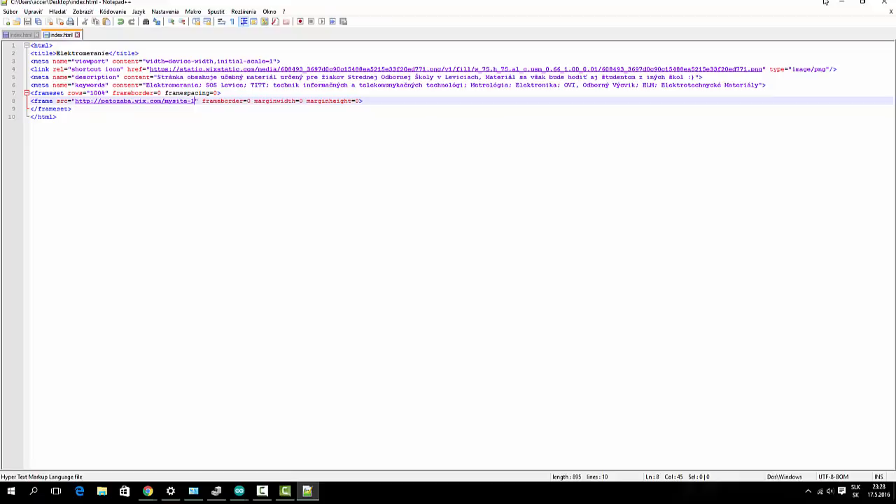
click(147, 490)
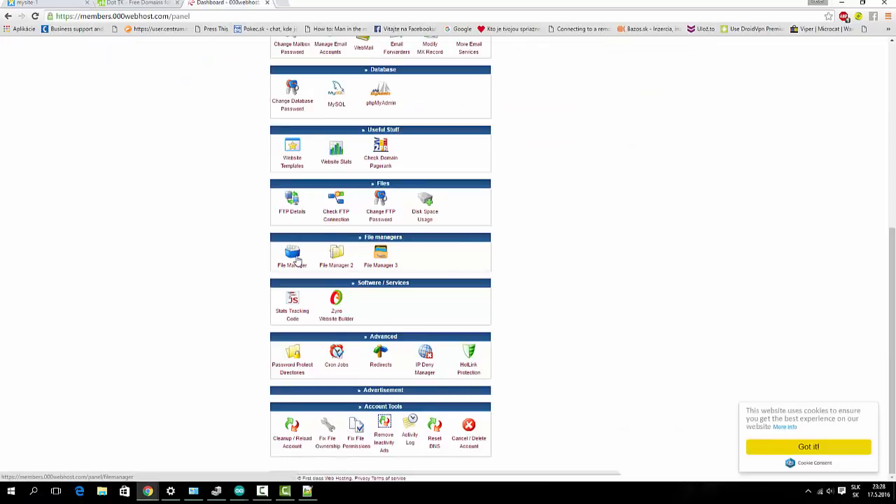
Log in to the web file manager with the FTP password, landing in elektromeranie.tk's public_html
click(291, 255)
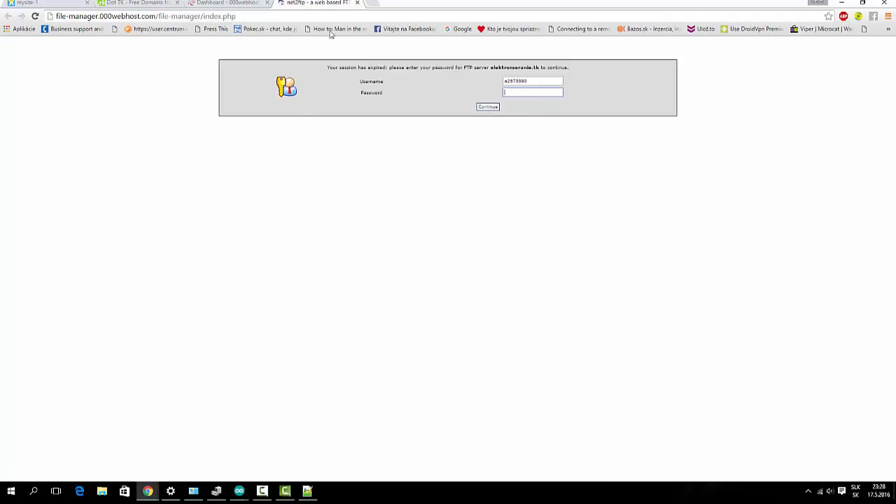
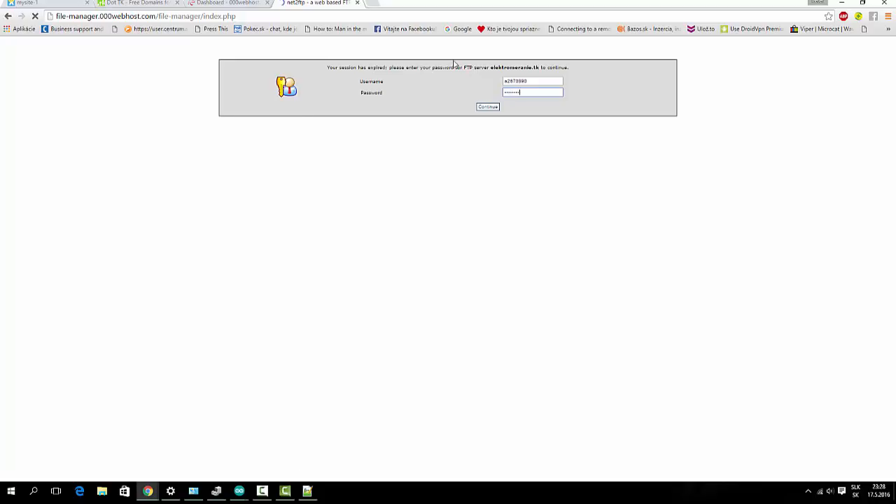
click(487, 106)
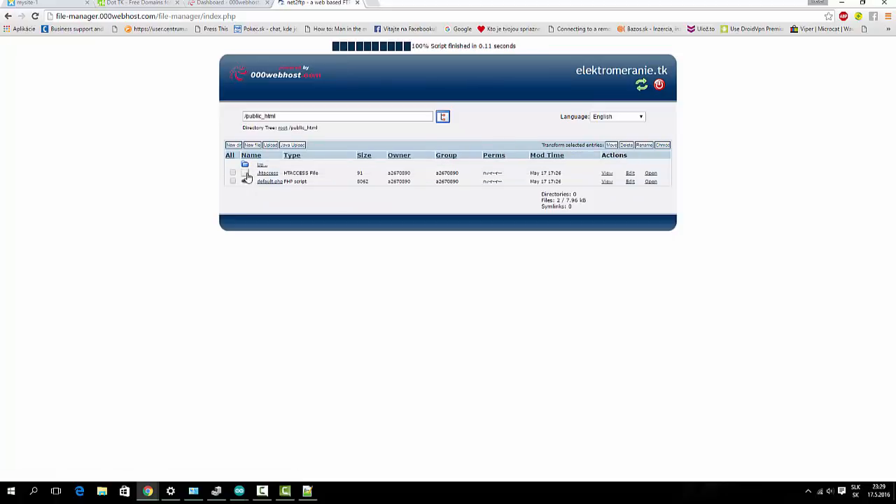
Delete .htaccess and default.php, leaving public_html empty
click(233, 173)
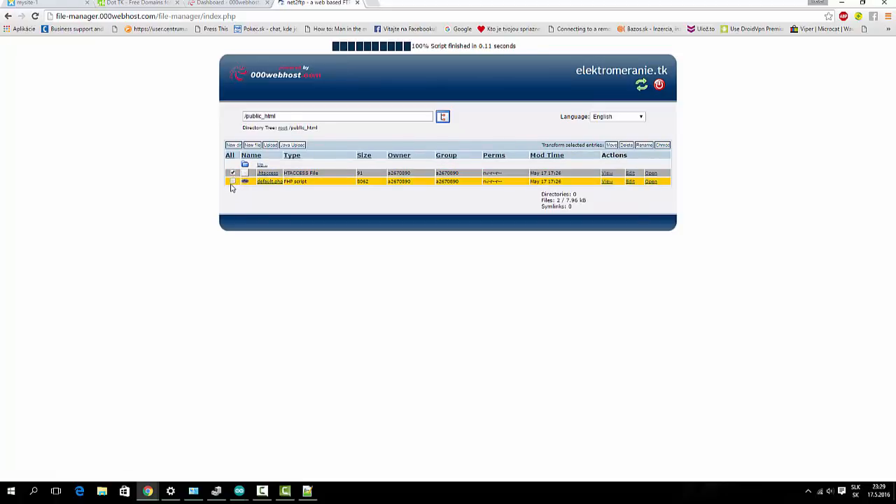
click(233, 182)
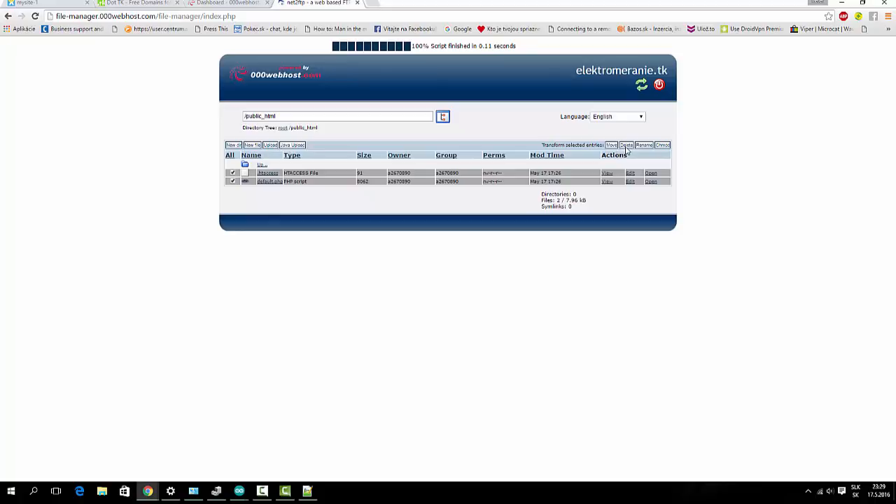
click(624, 144)
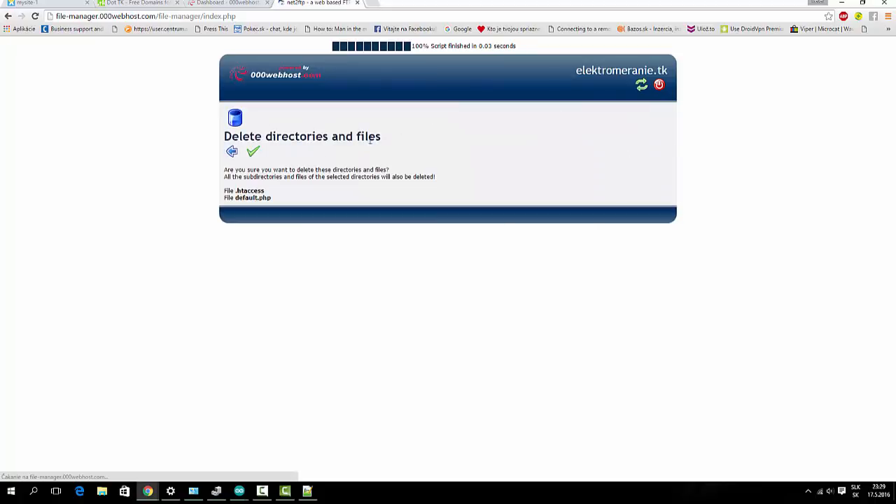
click(252, 151)
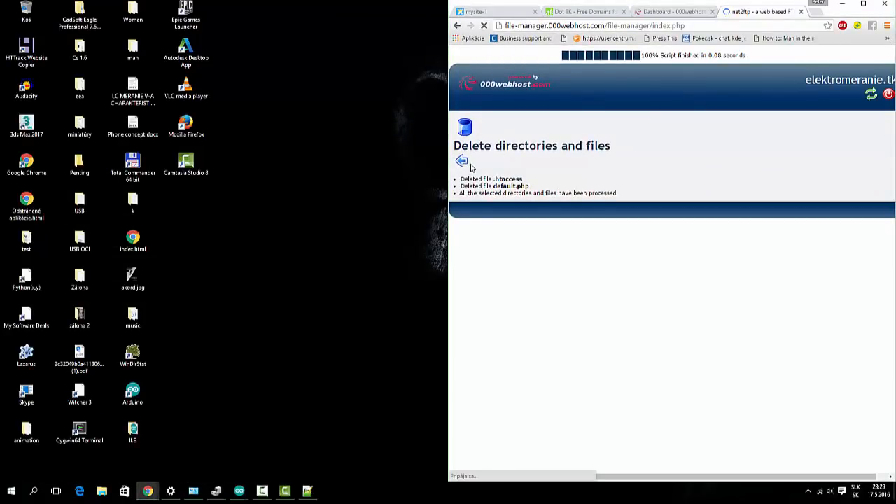
click(462, 161)
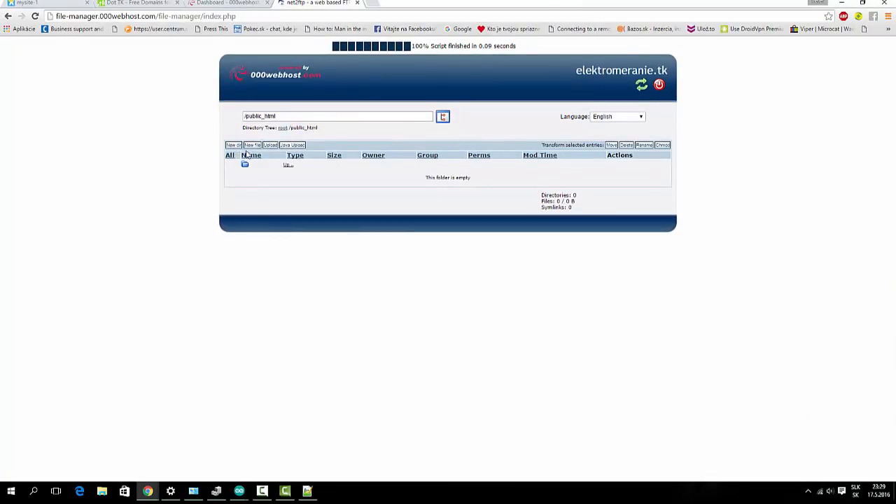
Choose index.html from the Desktop as the file to upload
click(271, 145)
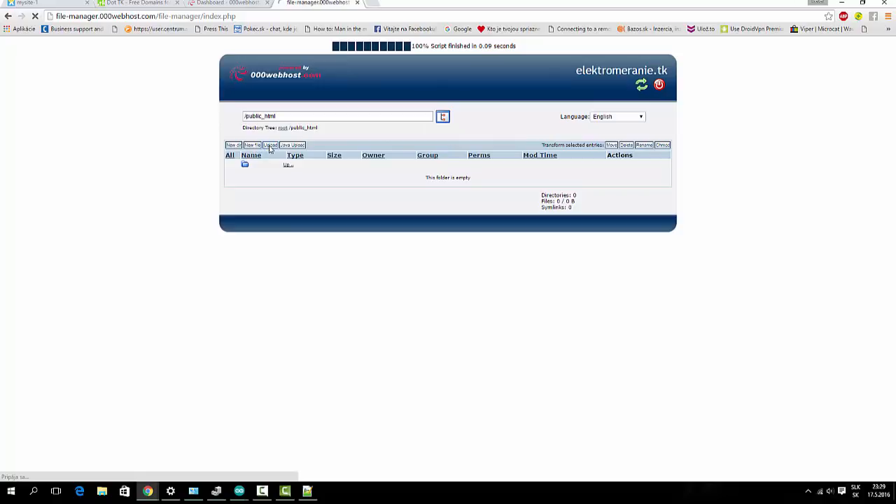
click(271, 145)
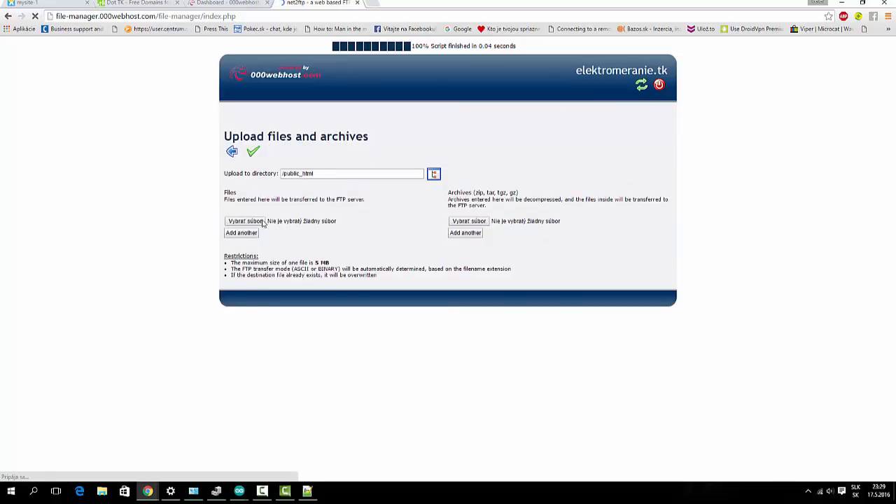
click(245, 222)
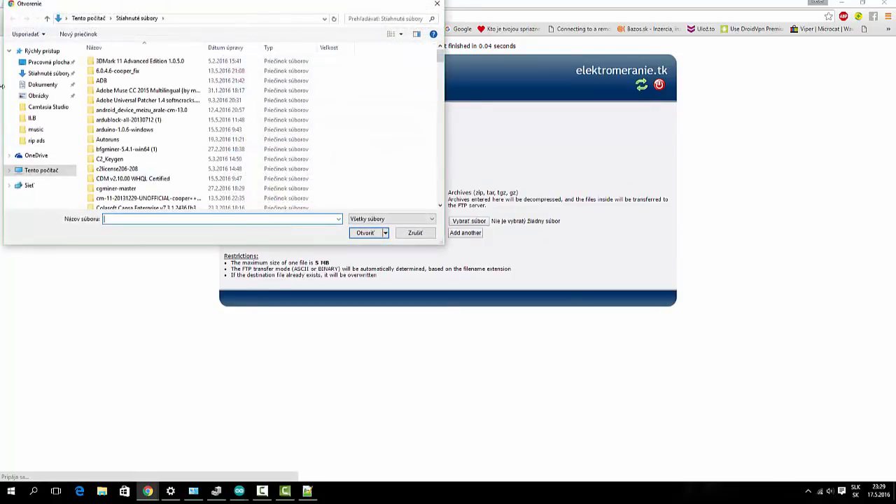
click(47, 62)
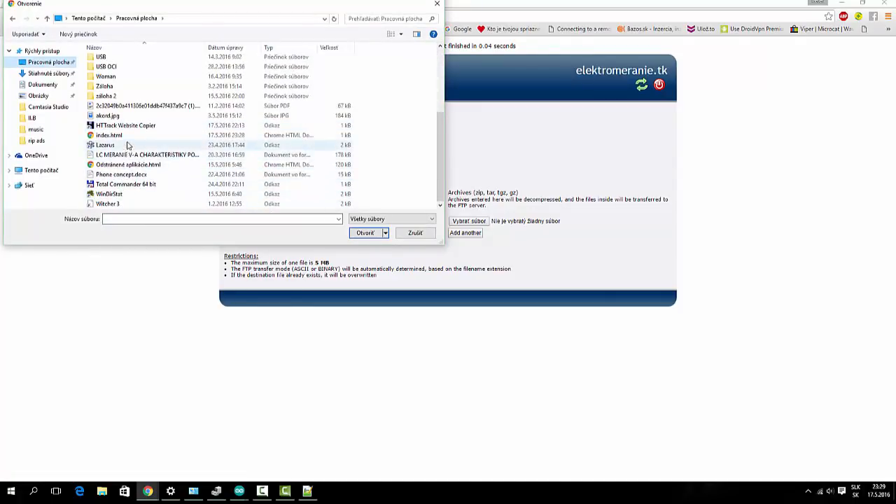
mouse_move(110, 134)
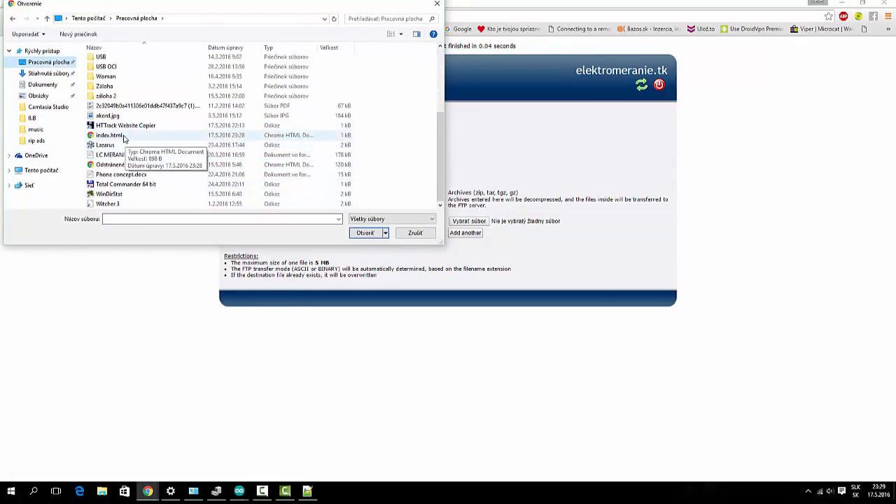
click(109, 134)
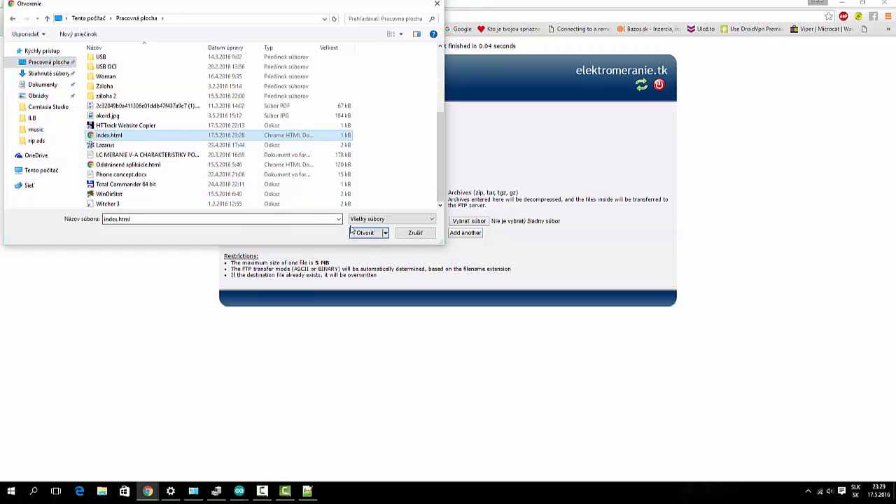
click(365, 233)
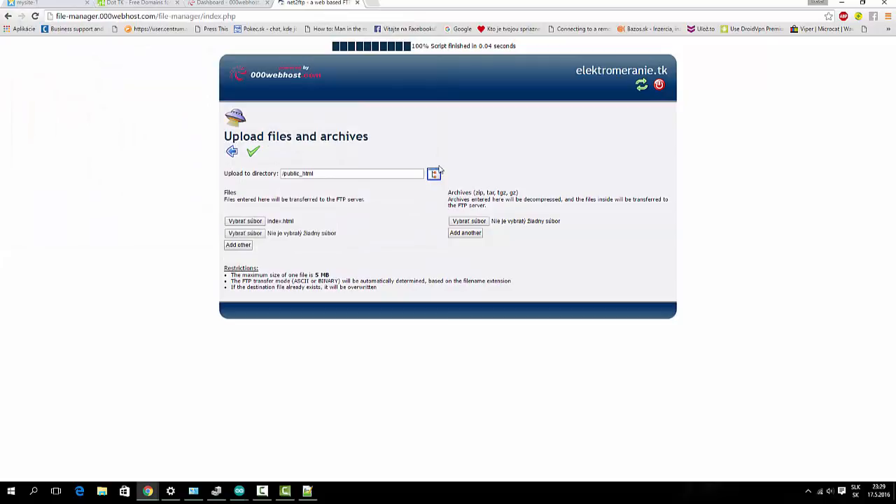
Submit the upload so index.html transfers into public_html
click(252, 151)
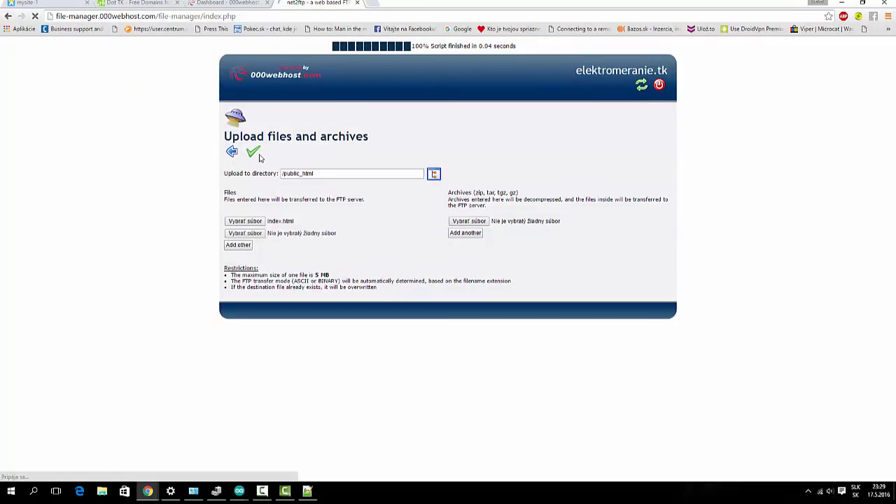
click(252, 151)
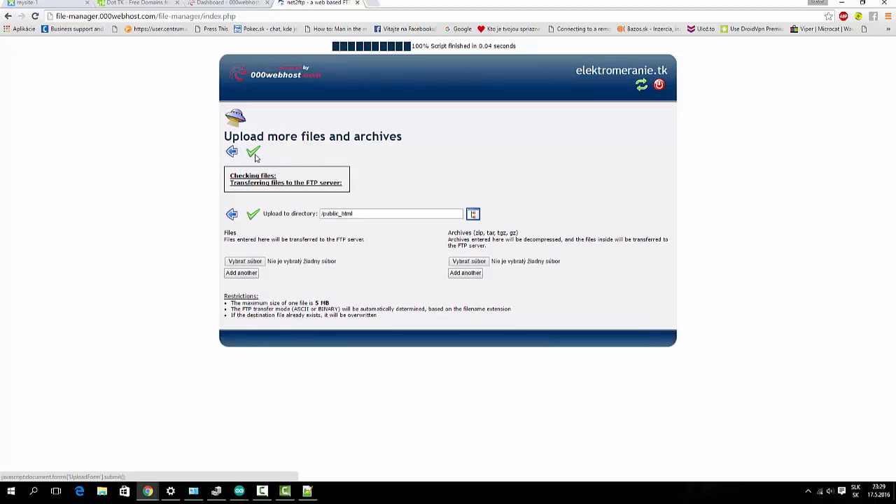
click(232, 152)
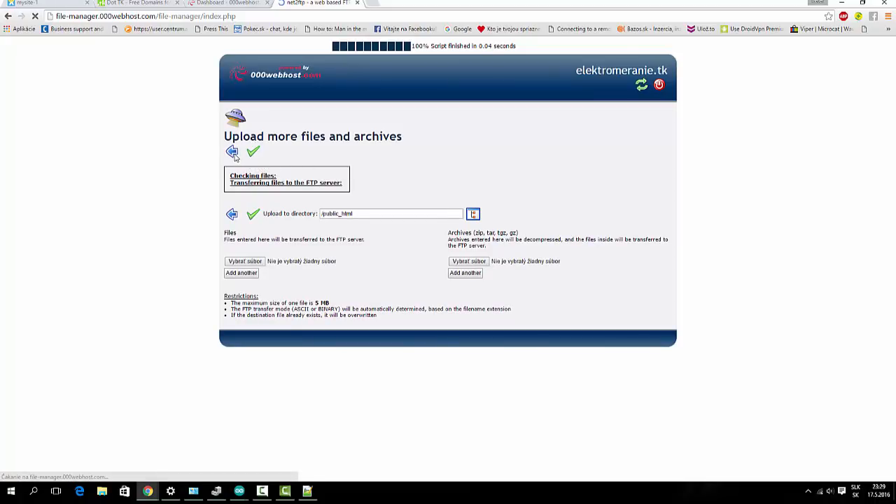
Visit elektromeranie.tk in a new tab, which fails with a DNS not-found error
click(232, 151)
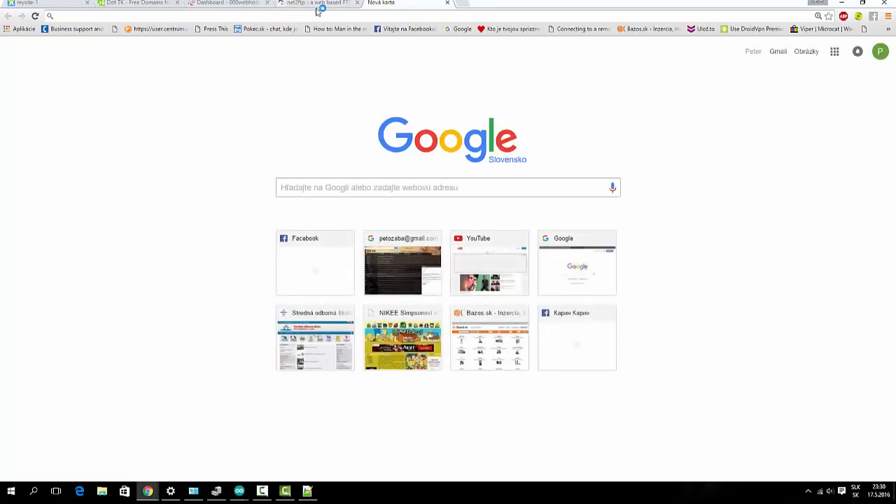
text(elektromeranie.tk)
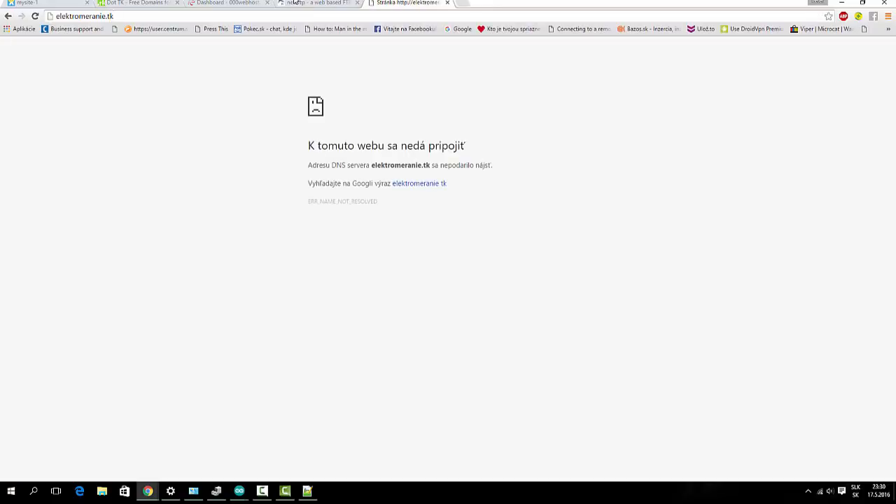
click(224, 3)
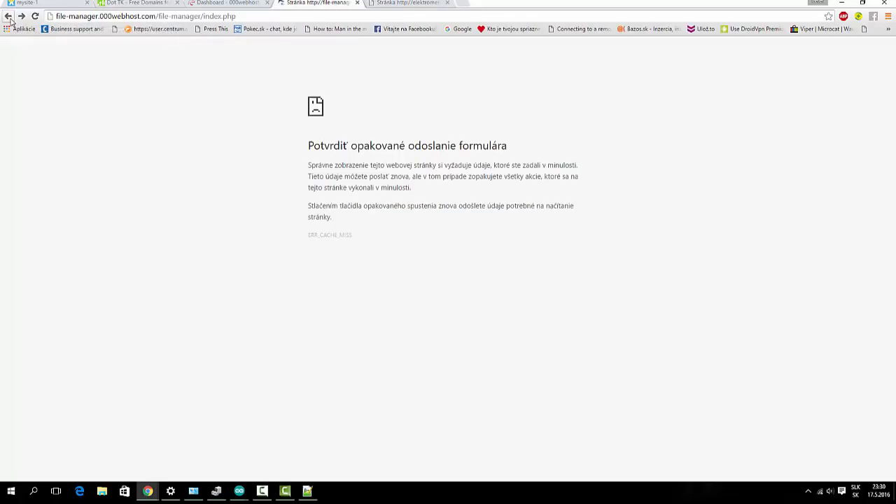
click(8, 17)
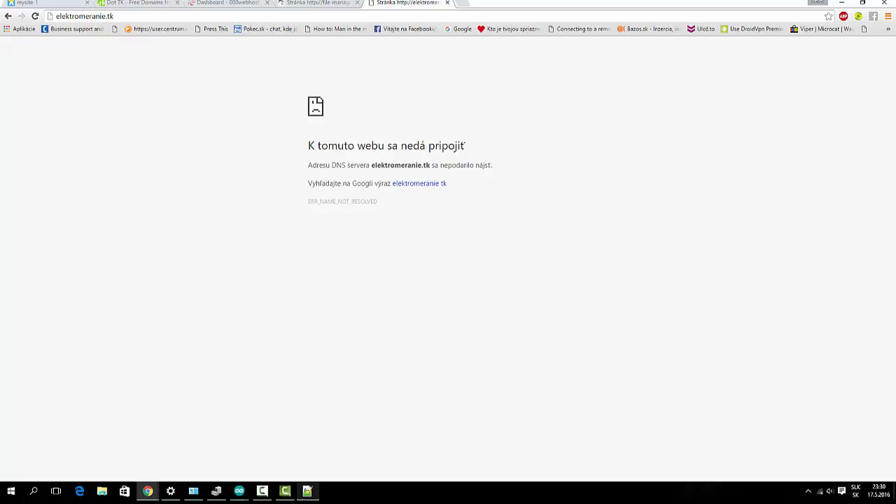
mouse_move(308, 490)
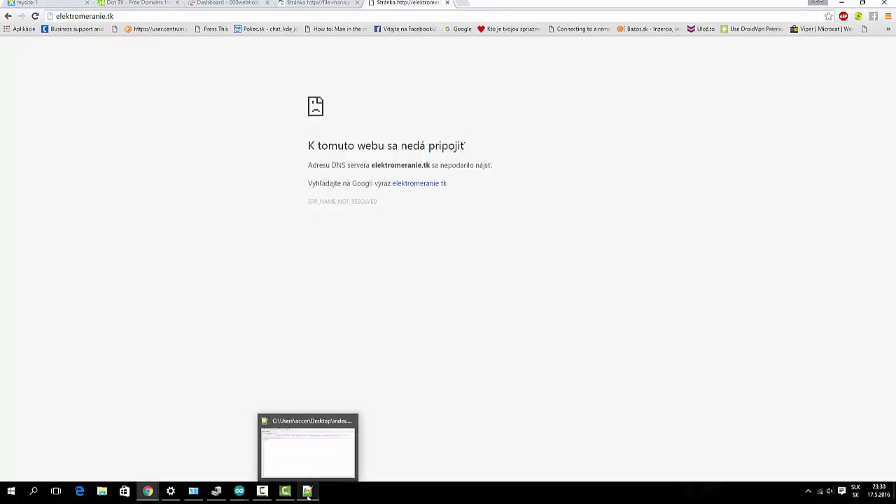